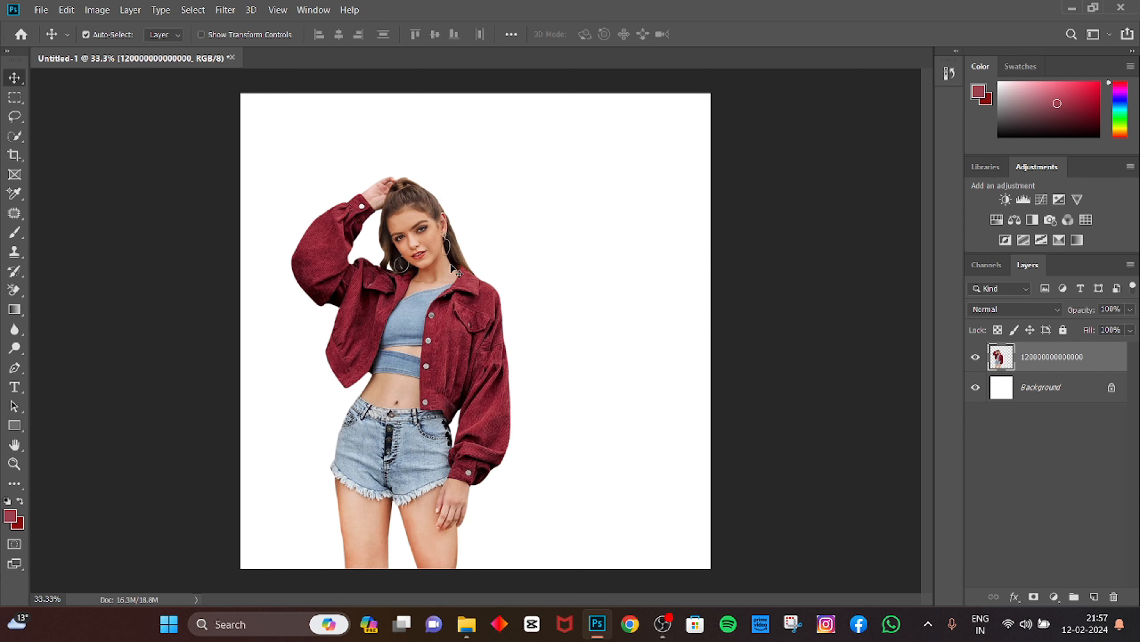
mouse_move(498, 314)
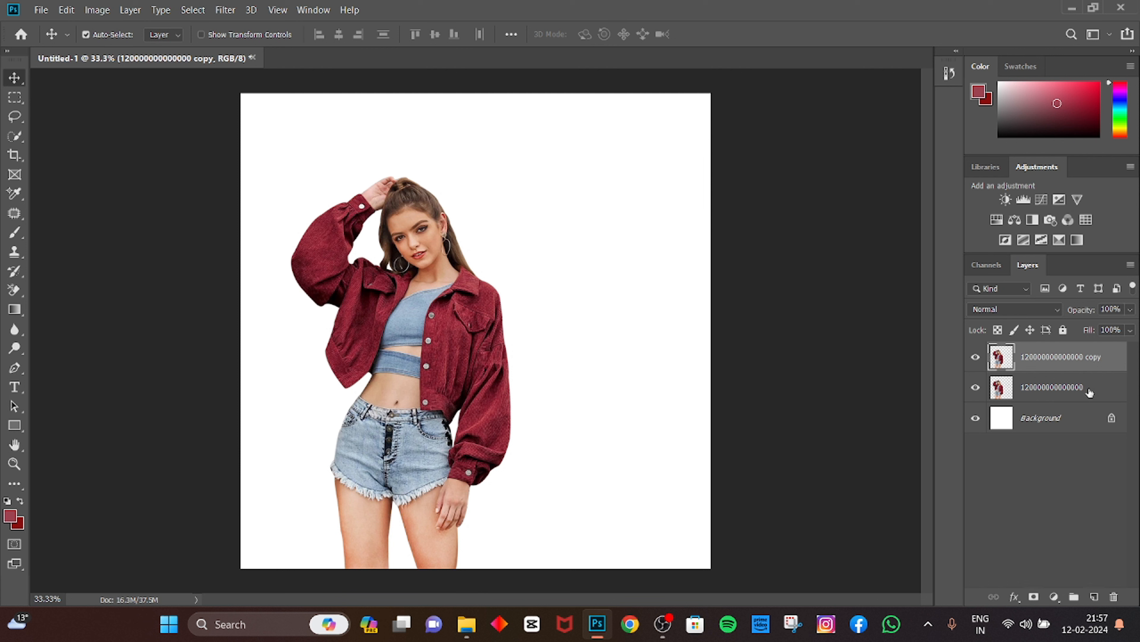
Move the duplicated cutout layer directly beneath the original cutout.
drag(1051, 356, 1050, 387)
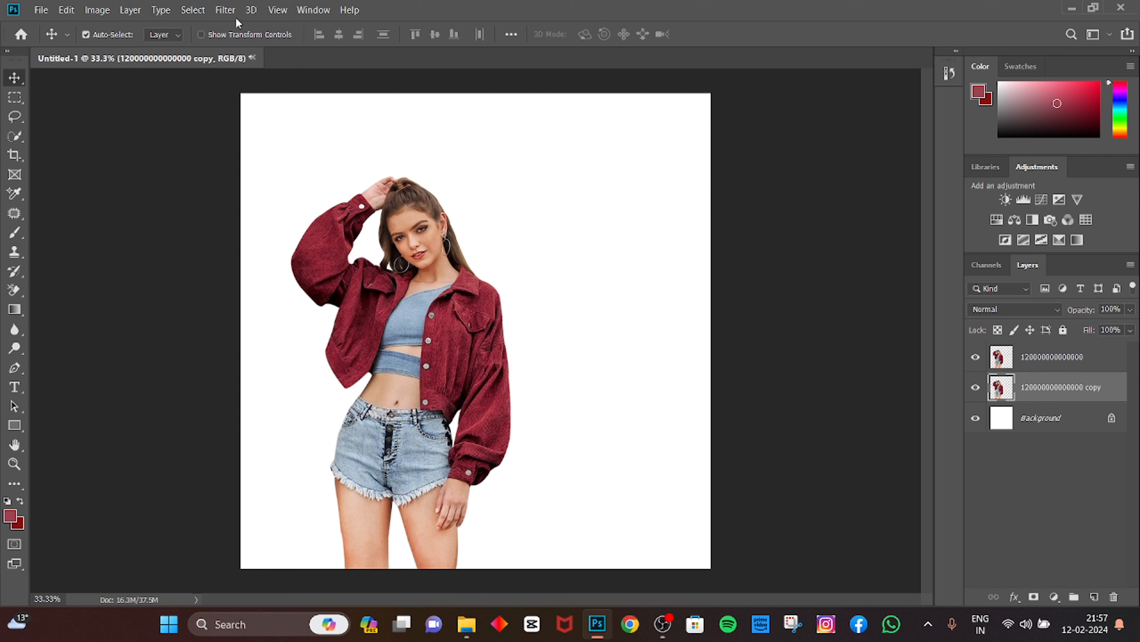
Choose Path Blur from the Filter > Blur Gallery menu for the duplicate cutout.
click(225, 9)
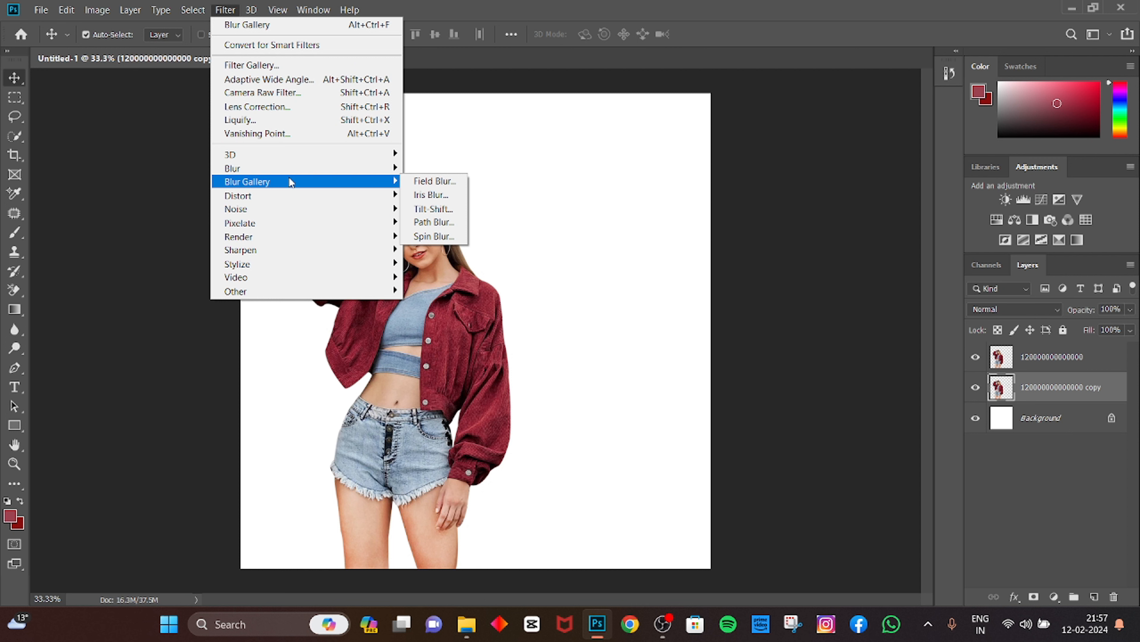
mouse_move(307, 184)
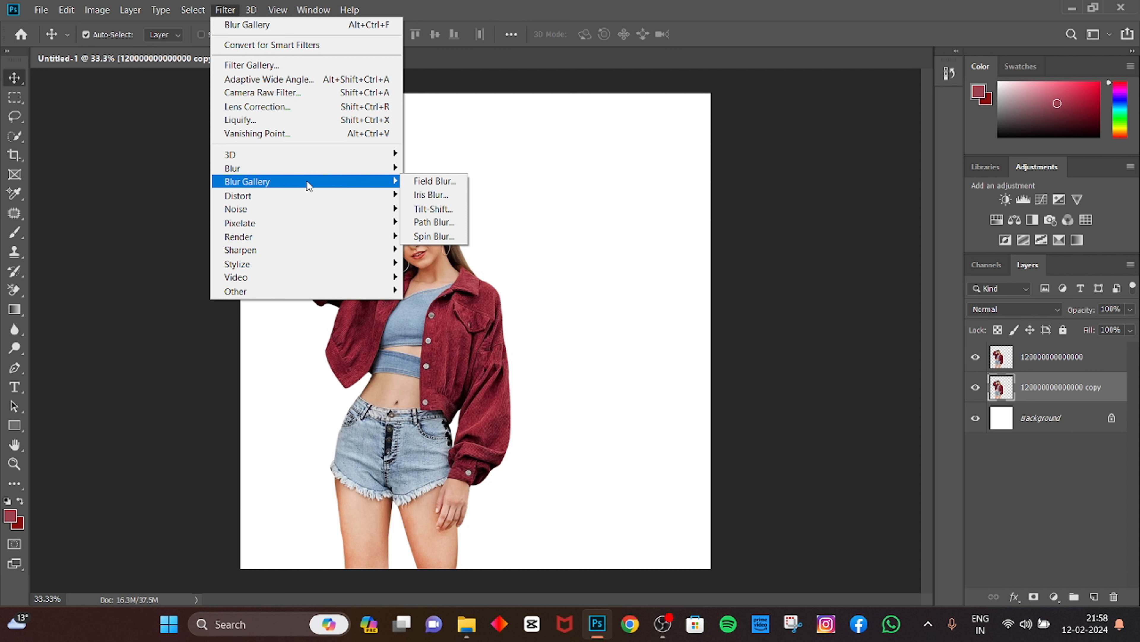
mouse_move(434, 222)
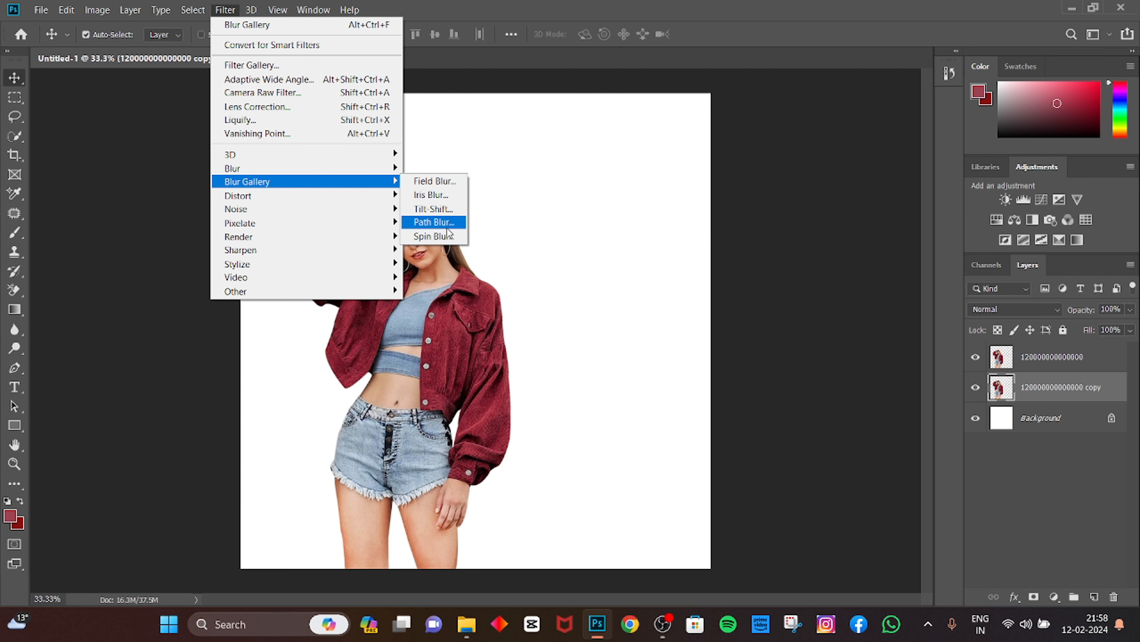
click(433, 222)
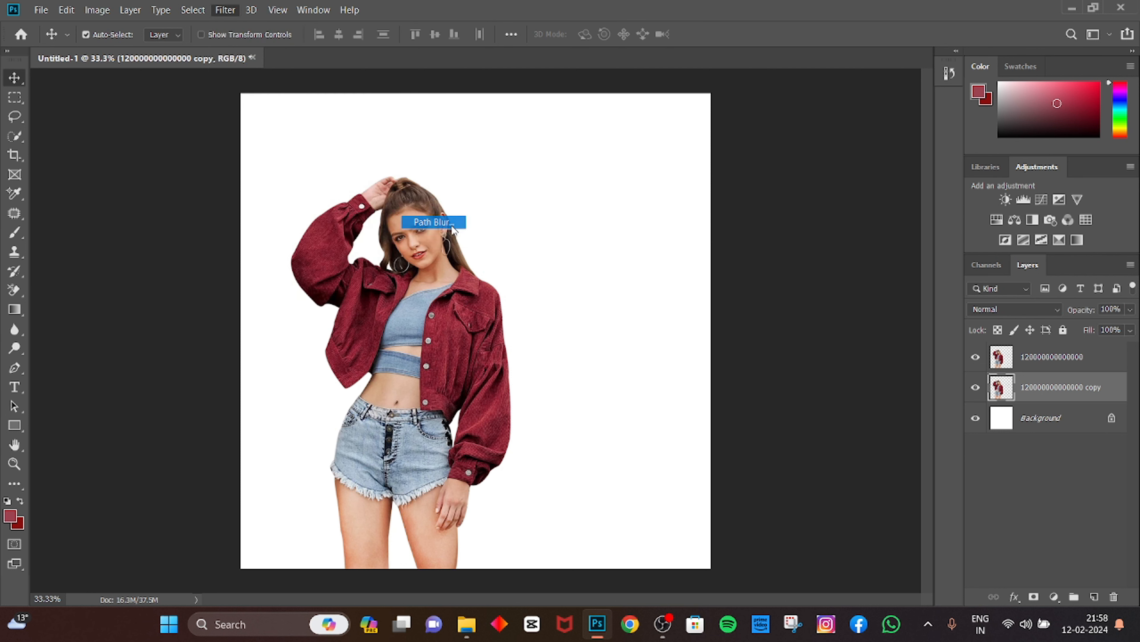
Apply a Path Blur at 500% speed, smearing the copy into a rightward motion trail.
click(432, 221)
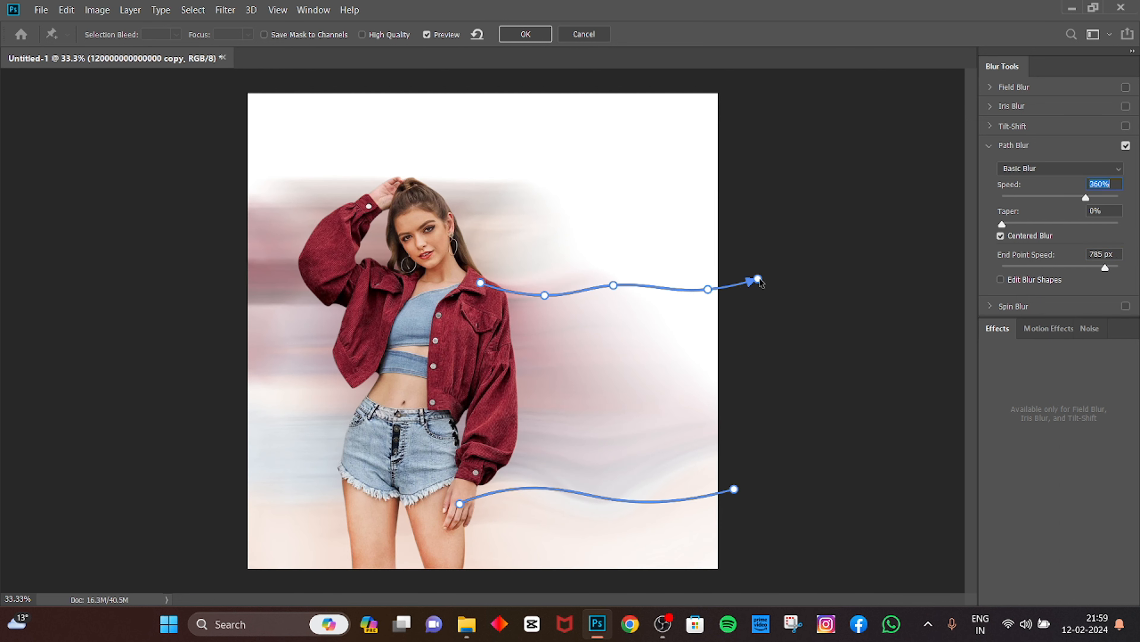
drag(758, 281, 822, 256)
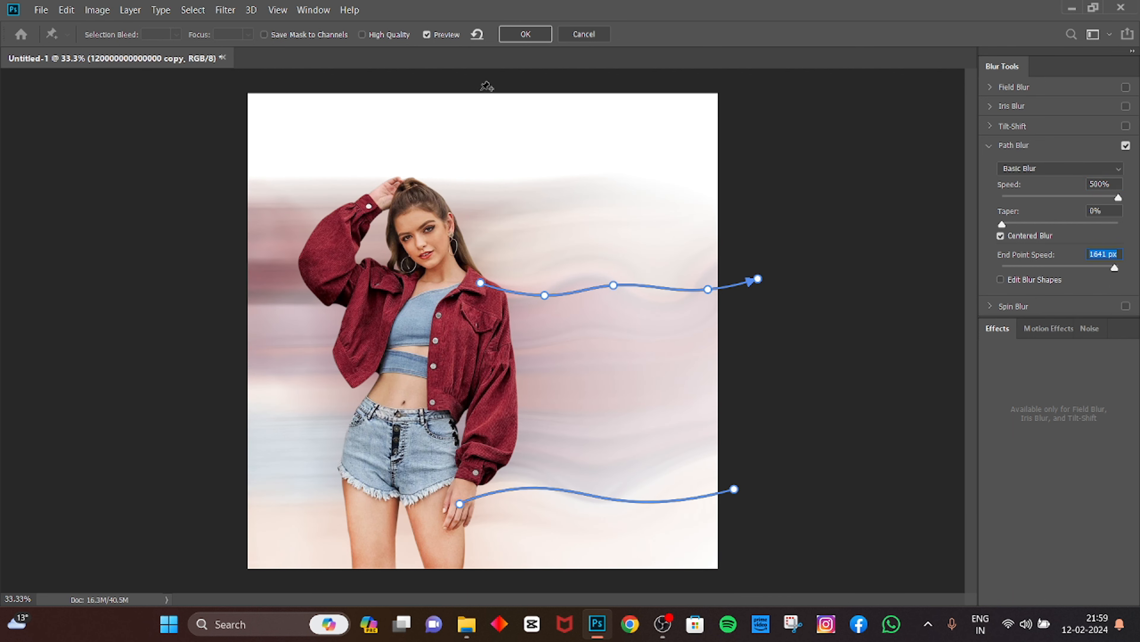
click(524, 34)
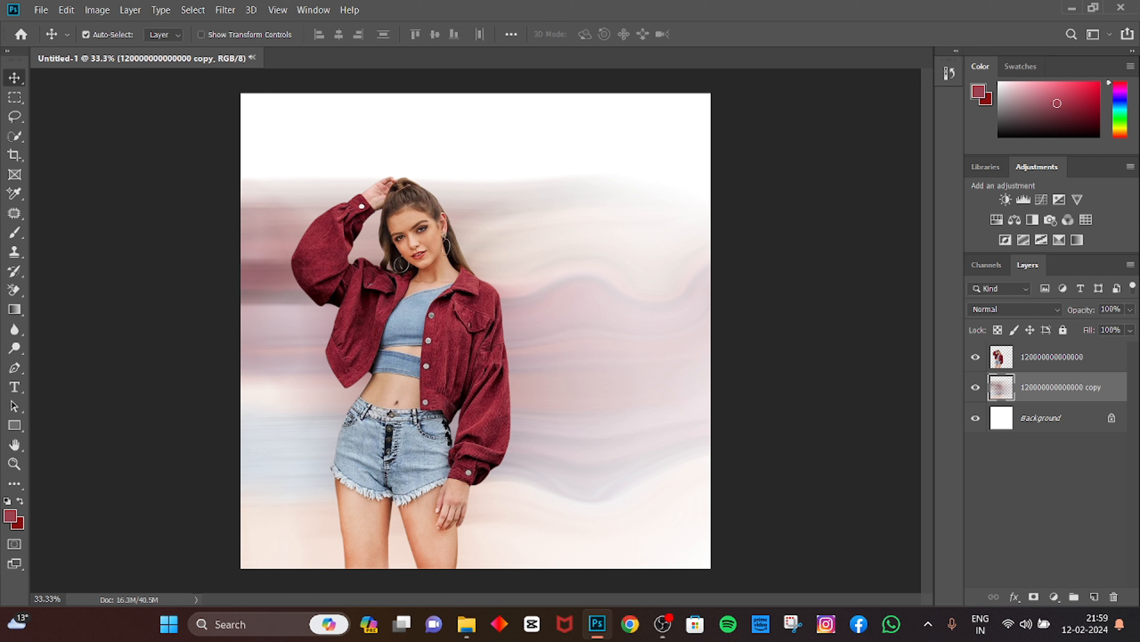
Merge the stacked duplicates of the blur trail into one denser streak layer.
click(85, 35)
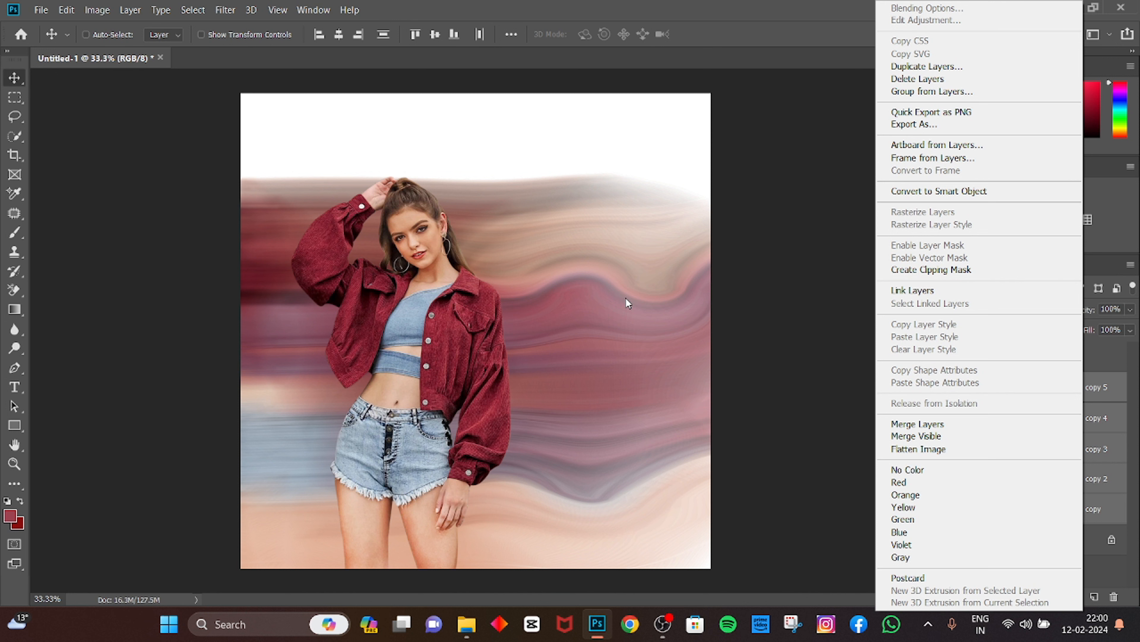
mouse_move(911, 205)
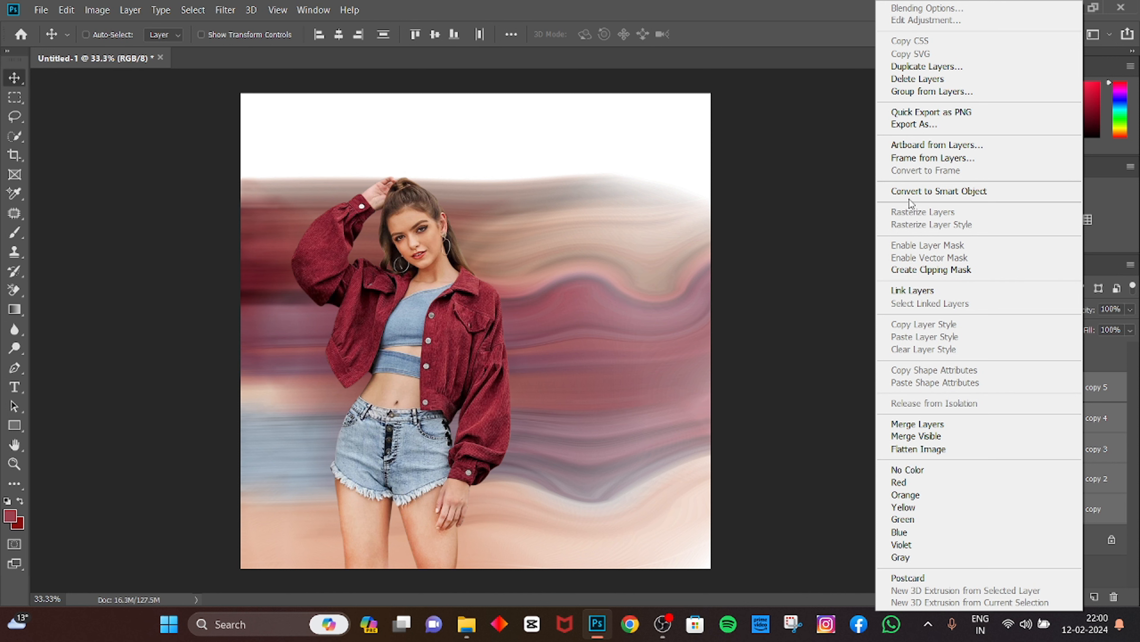
mouse_move(939, 191)
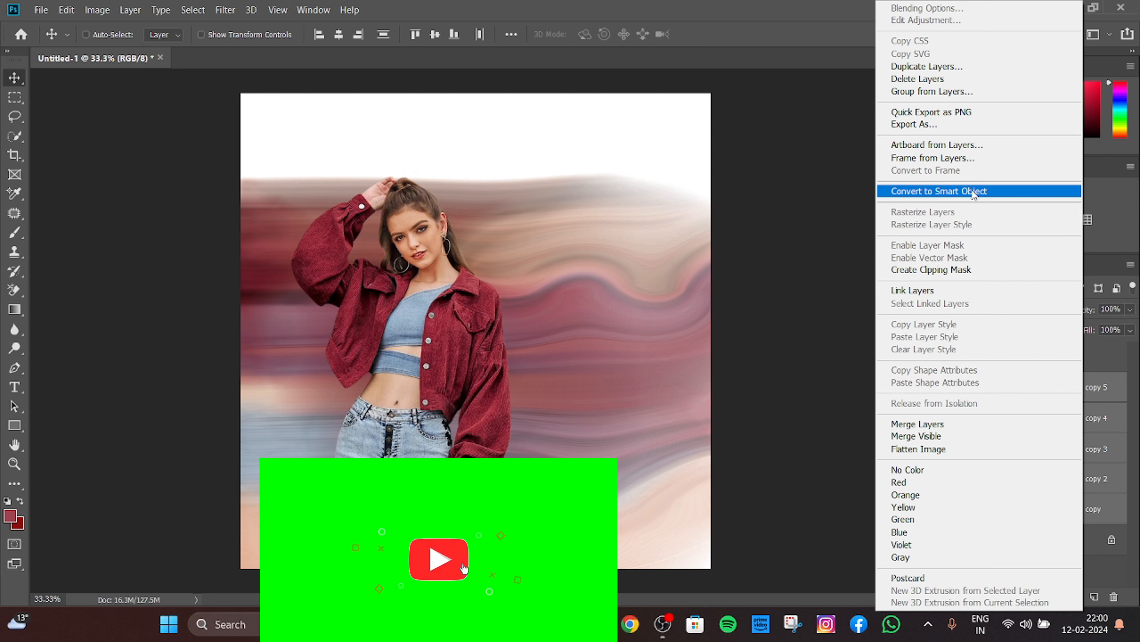
click(939, 190)
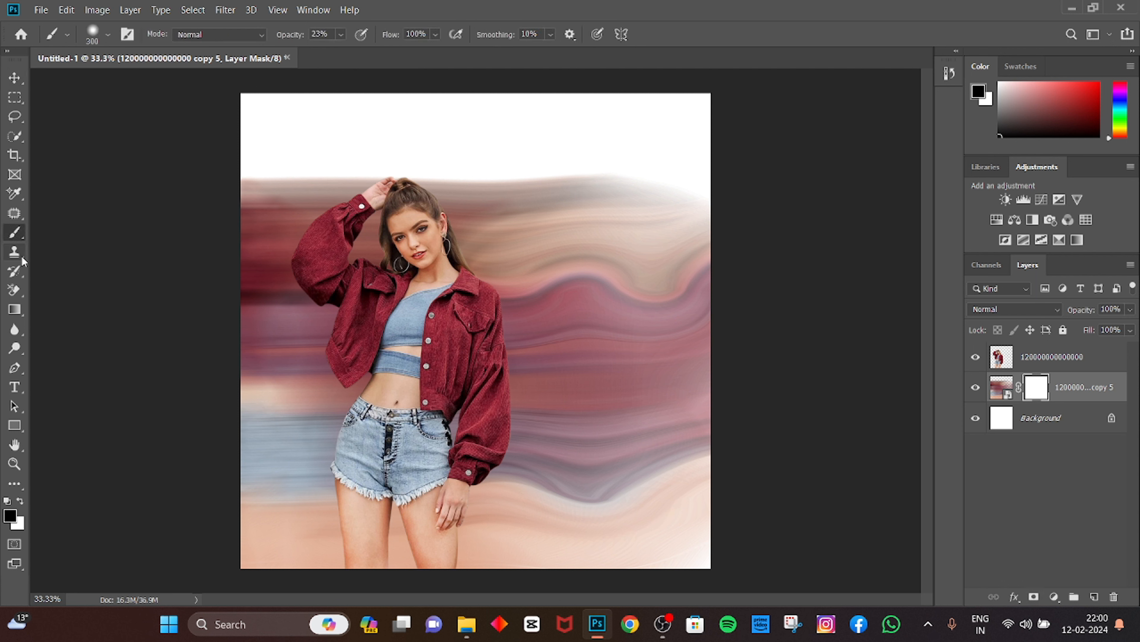
mouse_move(275, 230)
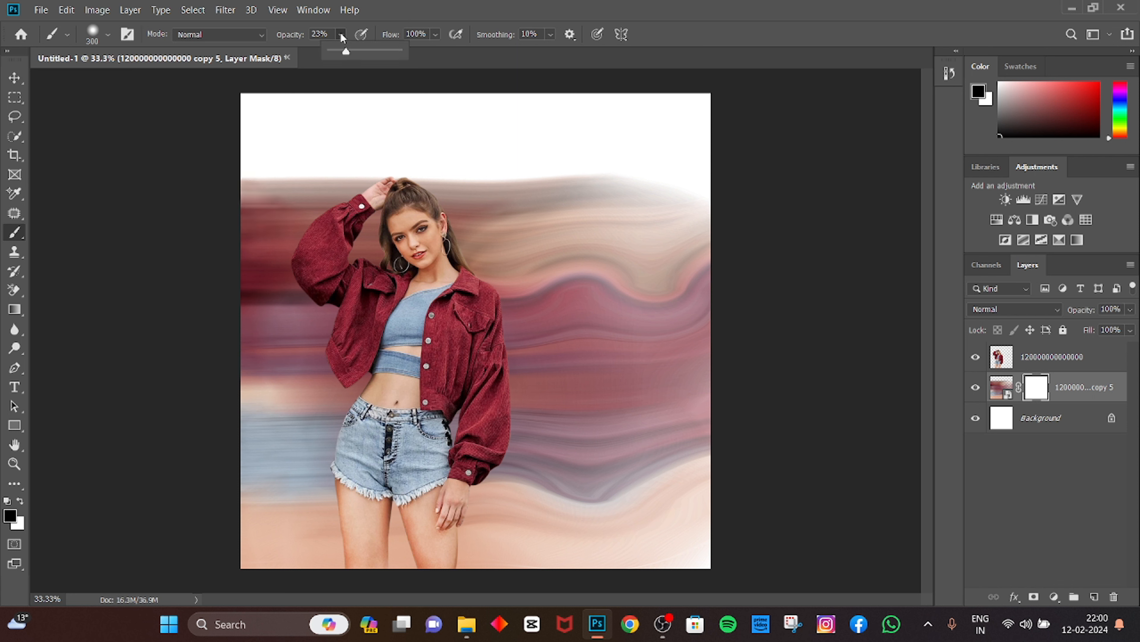
Paint the mask black at 100% opacity to hide the blur beside the woman's raised arm and left side.
drag(345, 50, 397, 50)
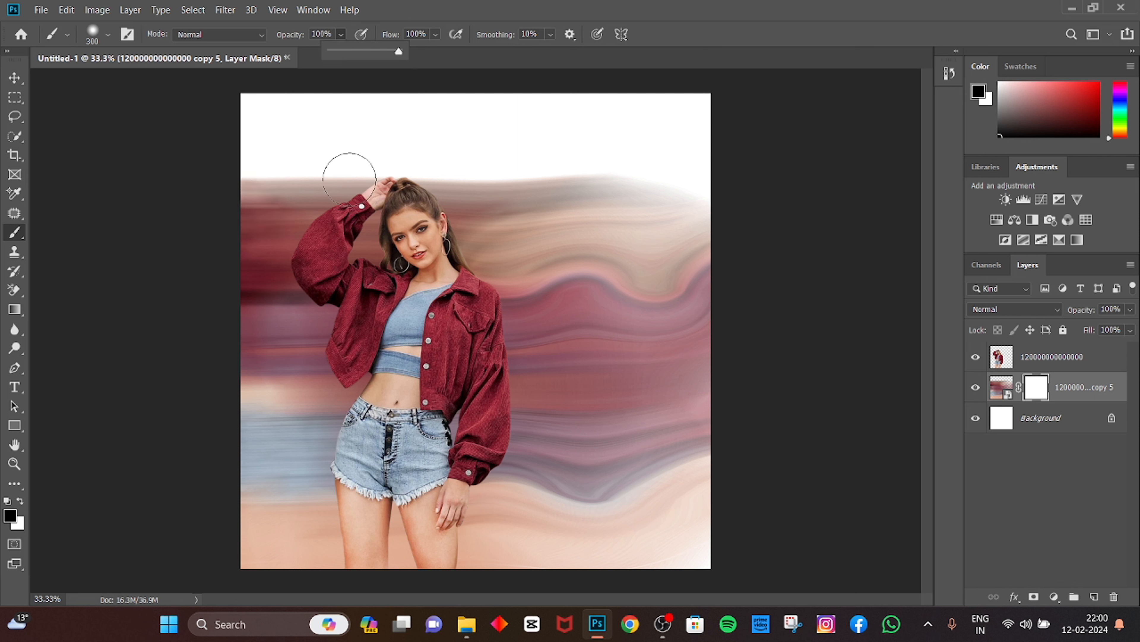
drag(349, 178, 262, 172)
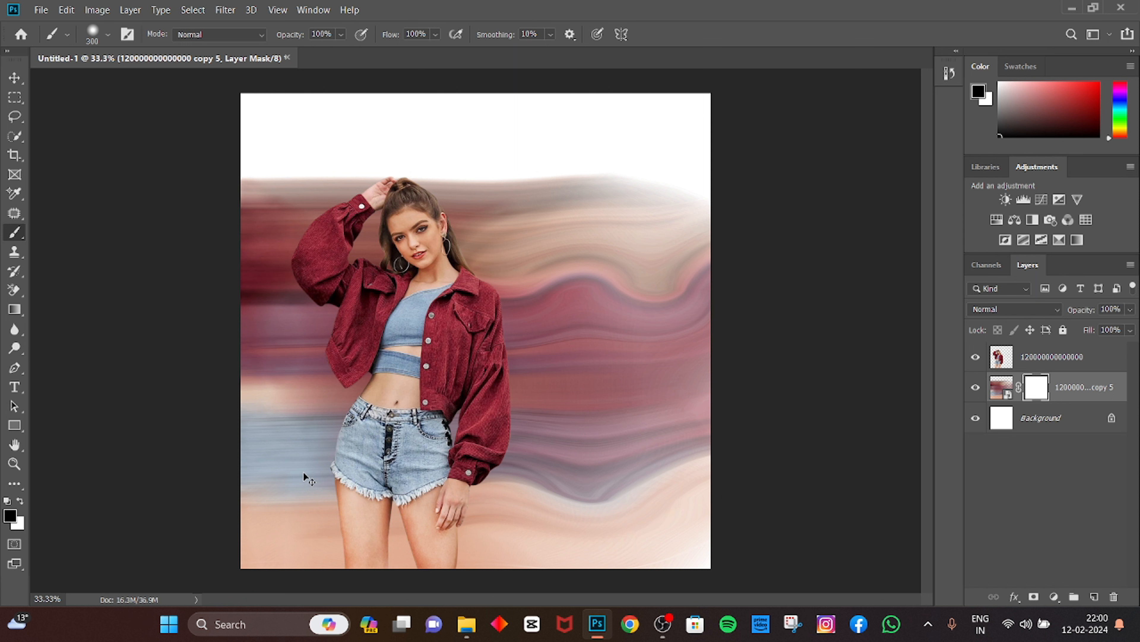
mouse_move(363, 138)
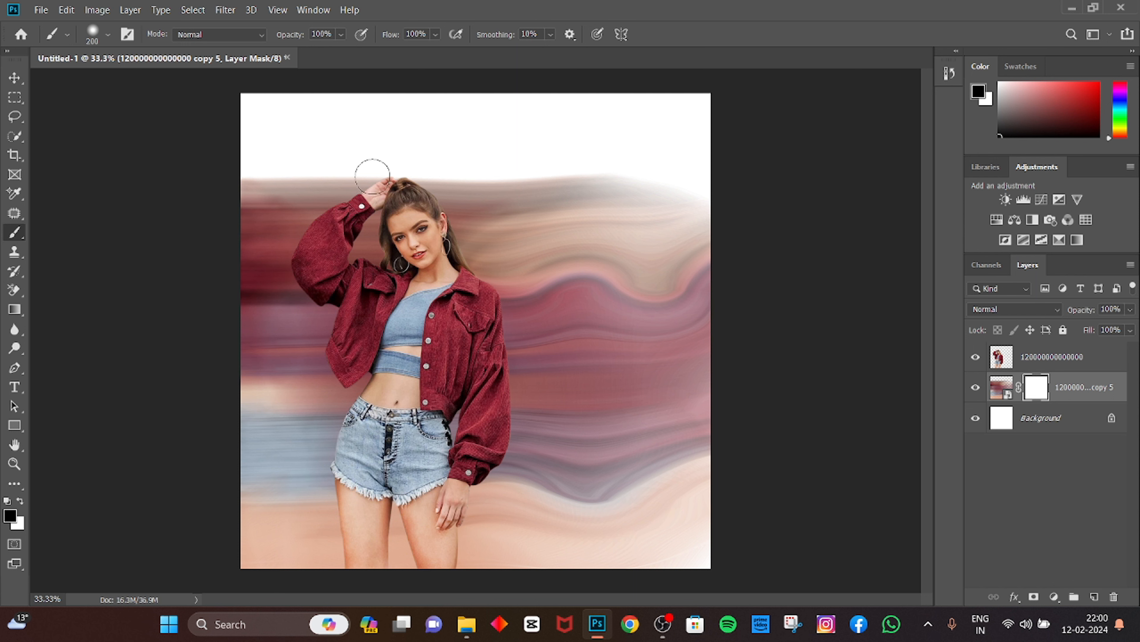
drag(372, 174, 291, 298)
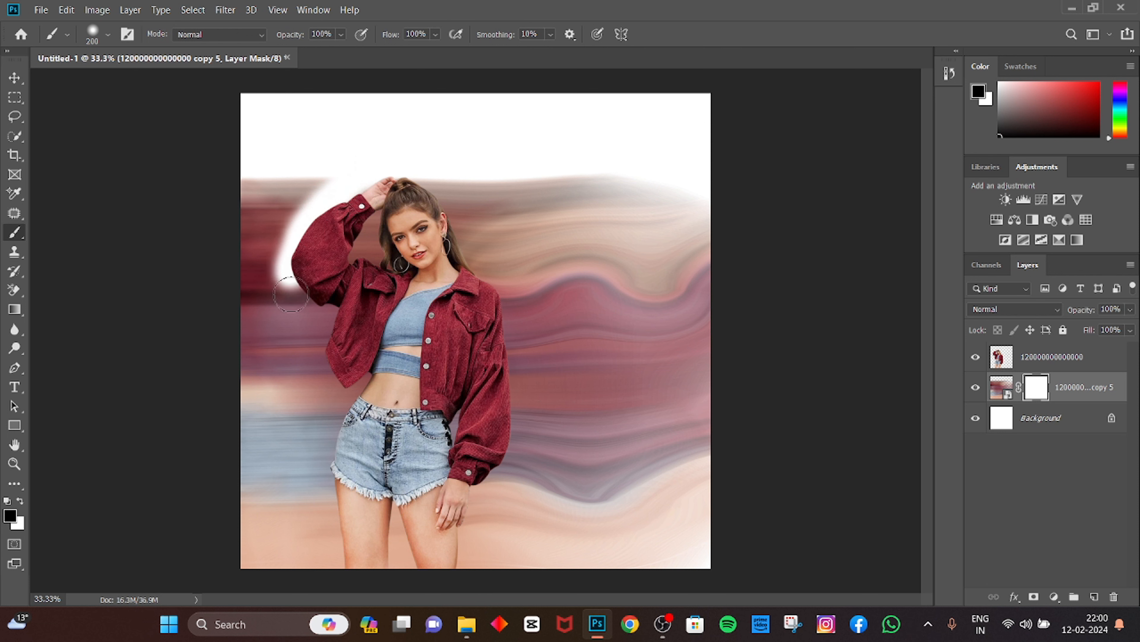
drag(291, 294, 357, 389)
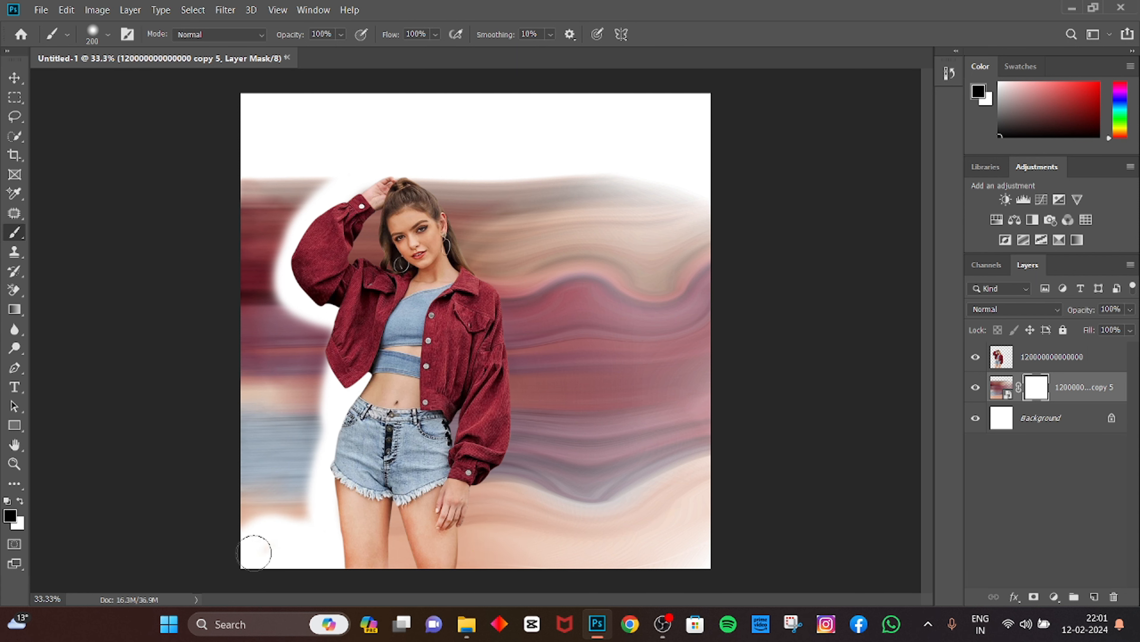
Mask away the remaining blur at the lower and upper left so the trail stays only on her right.
drag(255, 553, 322, 320)
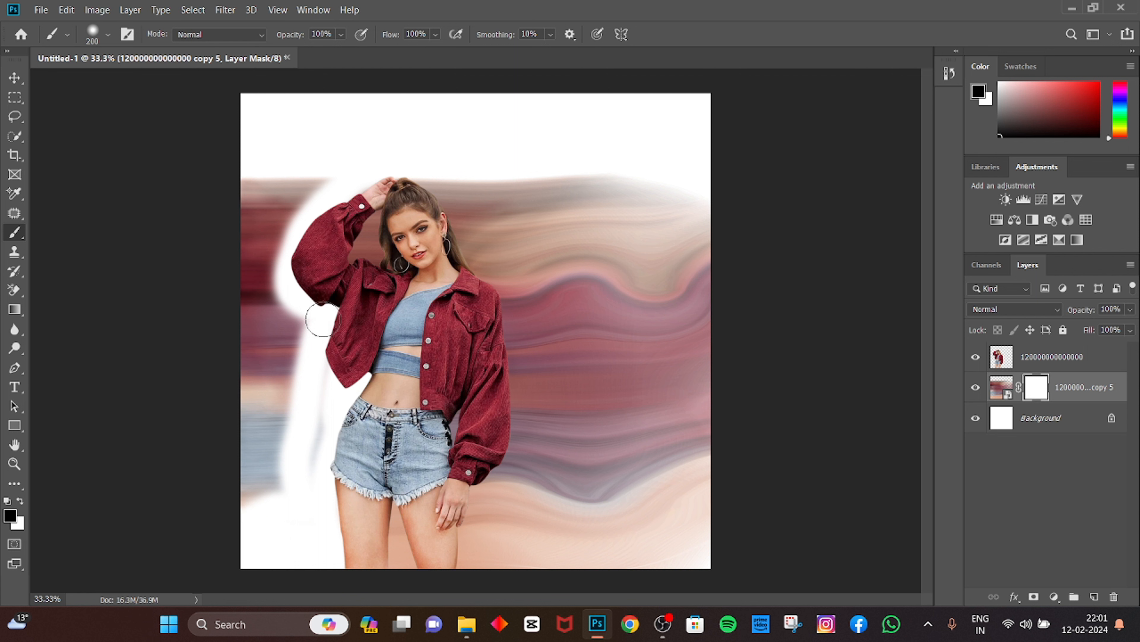
drag(324, 318, 262, 482)
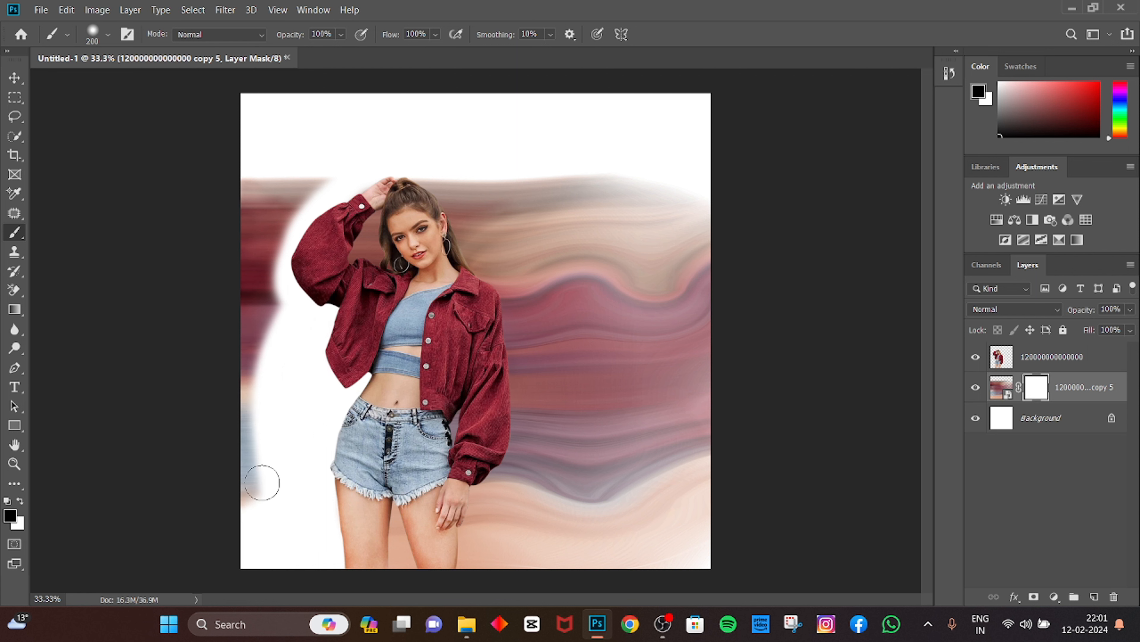
drag(261, 483, 262, 190)
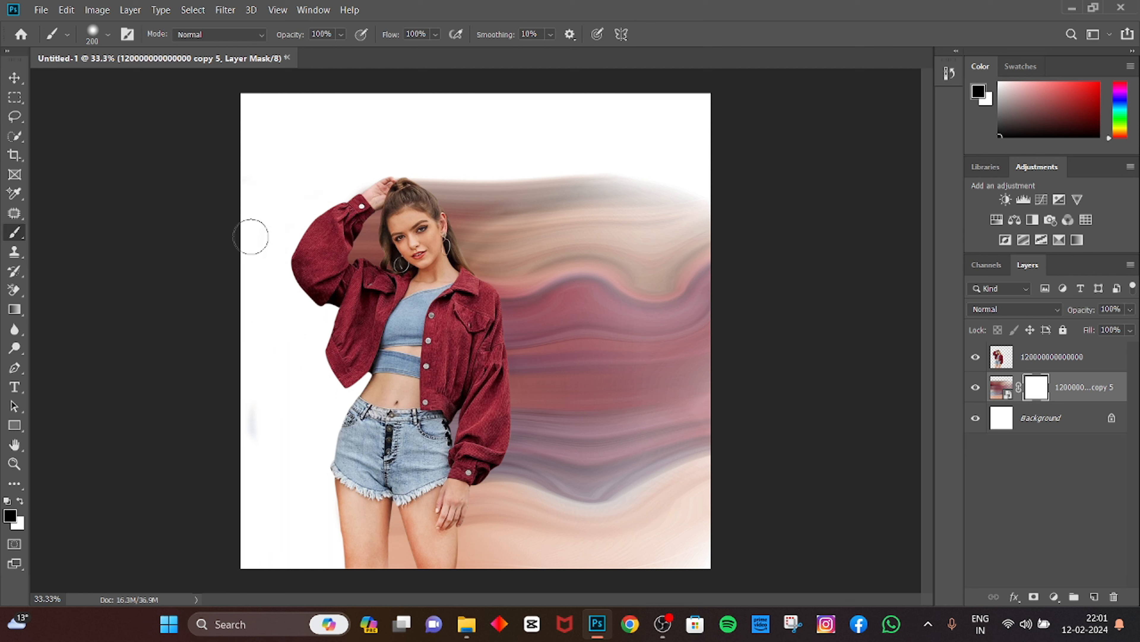
drag(251, 237, 334, 372)
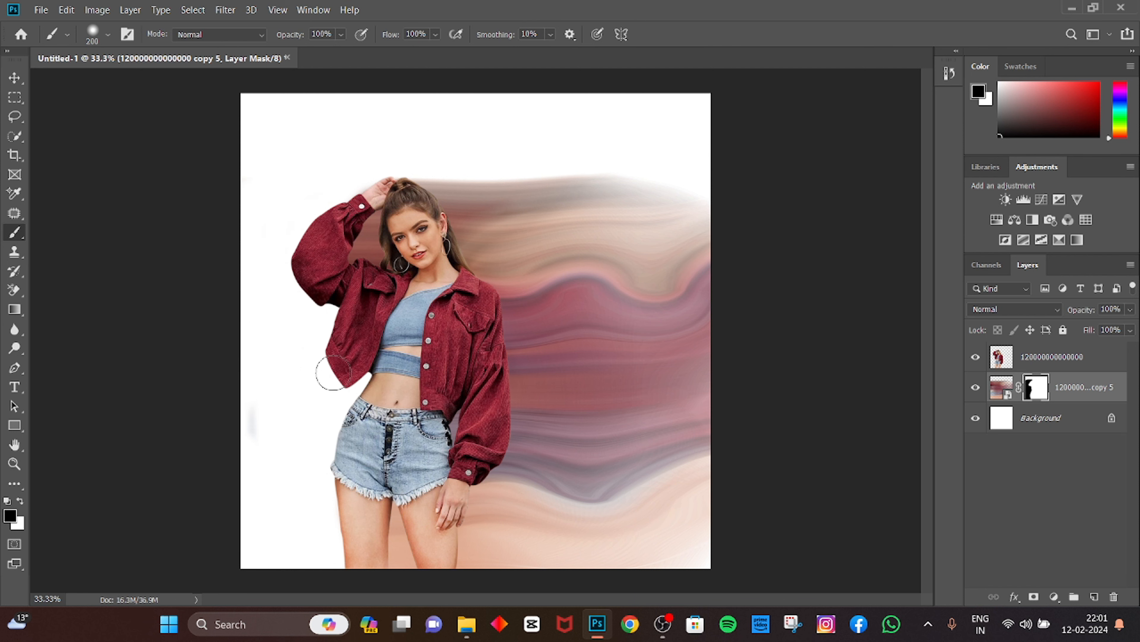
click(14, 78)
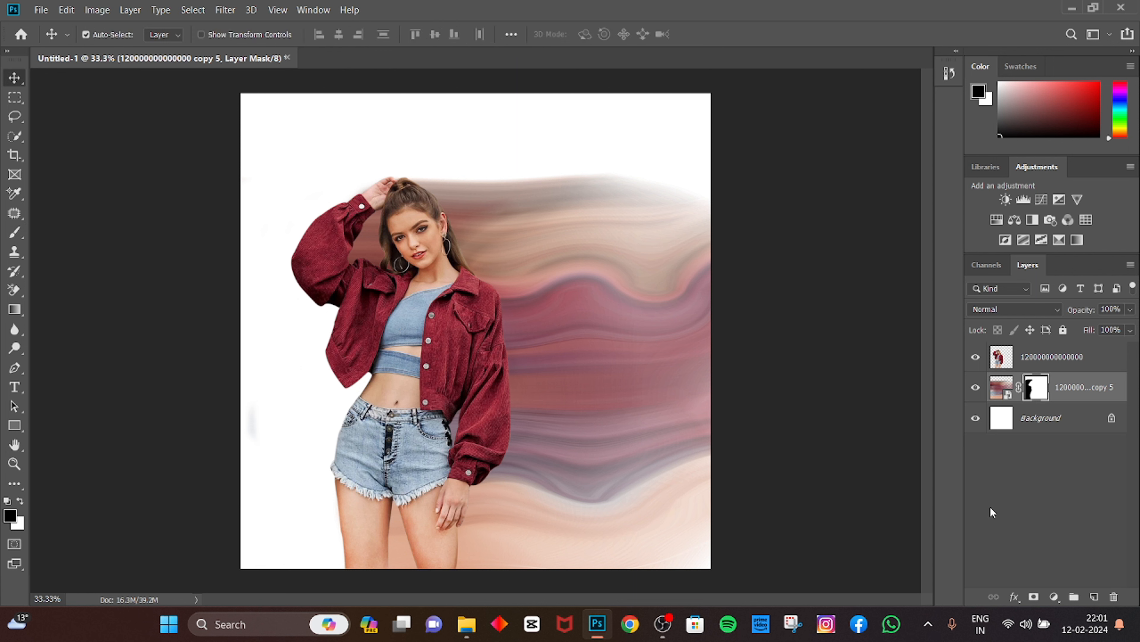
mouse_move(1037, 589)
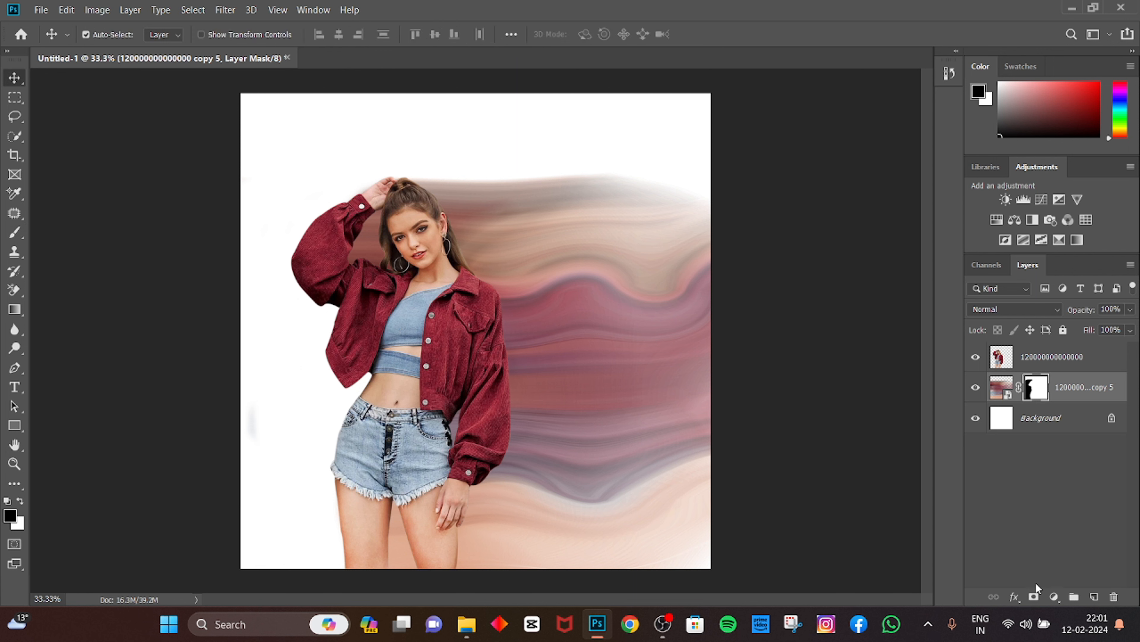
Add an Exposure adjustment at +0.72 with offset -0.0125 to lighten the trail into peach tones.
click(1054, 597)
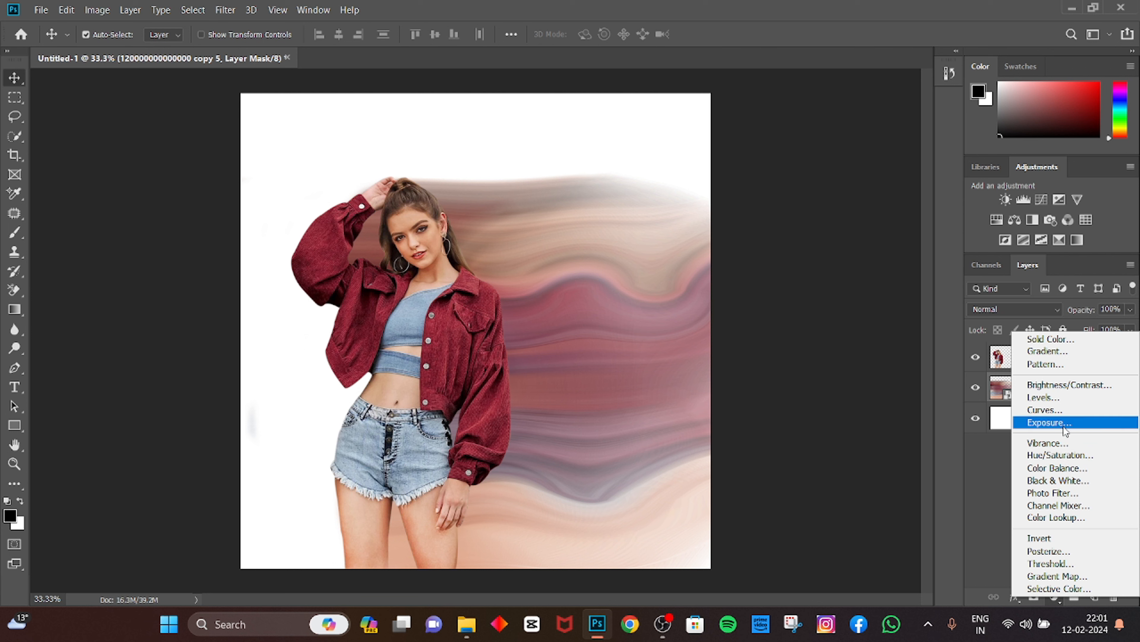
click(1048, 422)
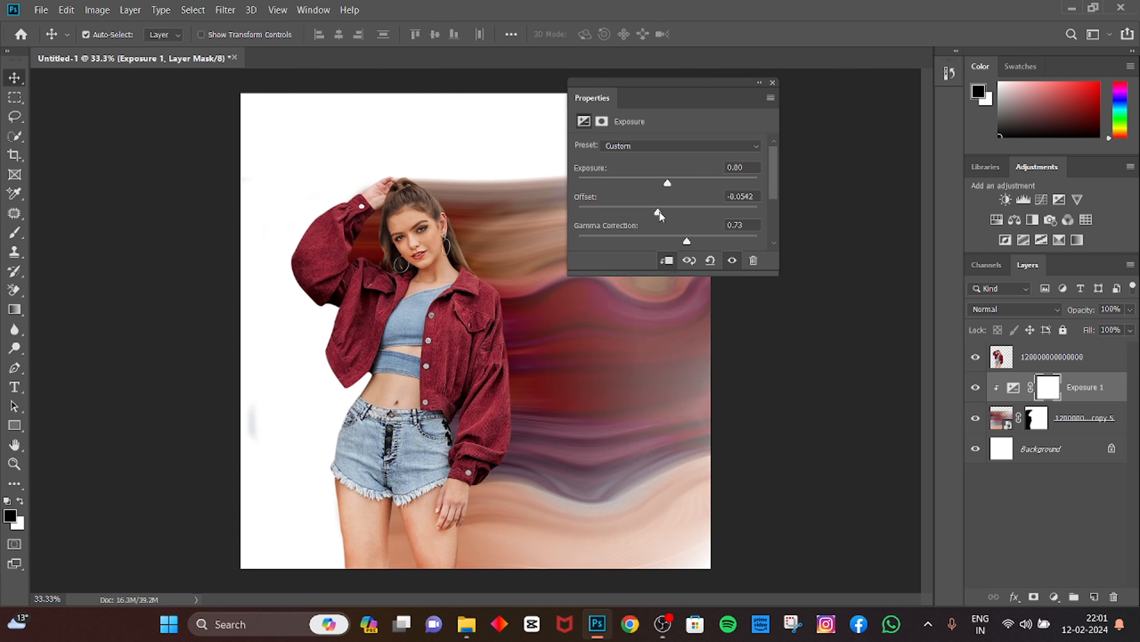
drag(667, 182, 676, 182)
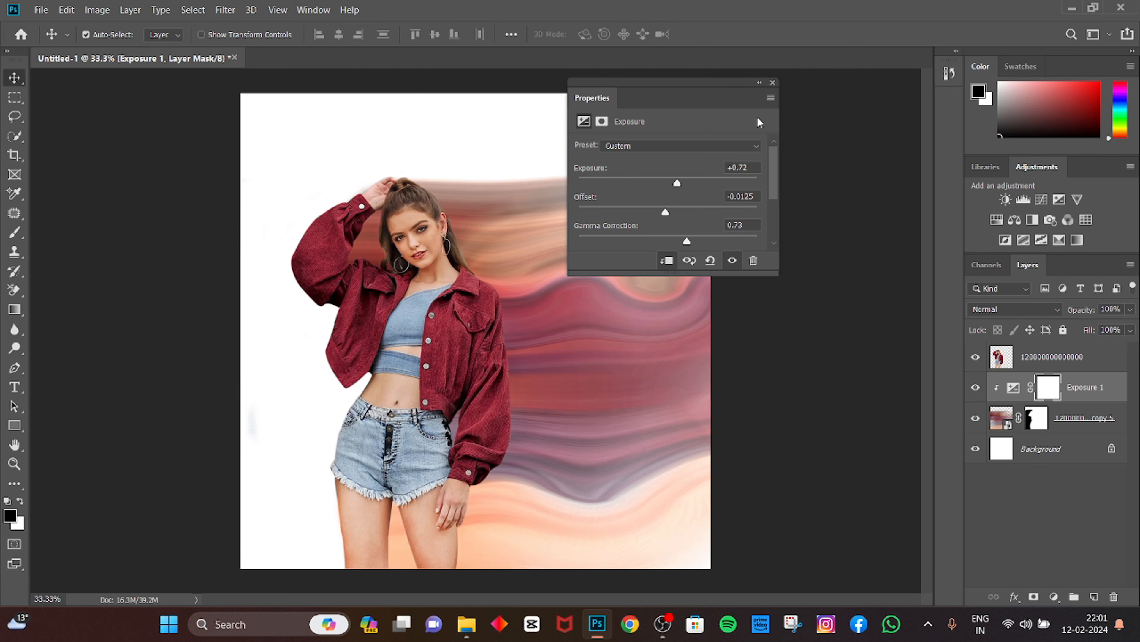
click(772, 82)
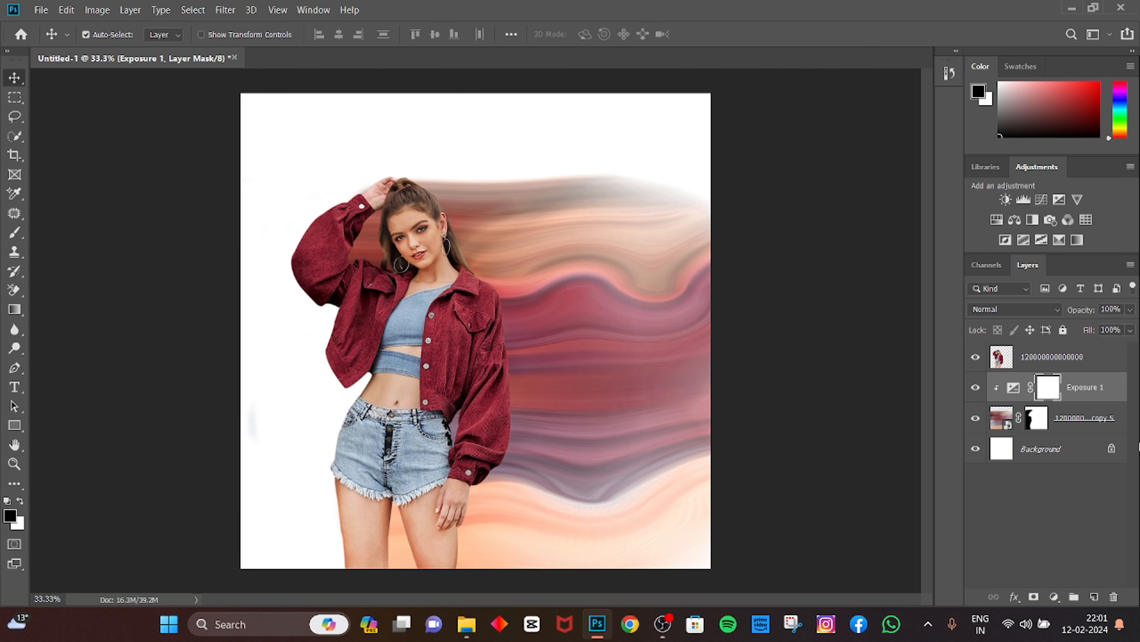
mouse_move(973, 489)
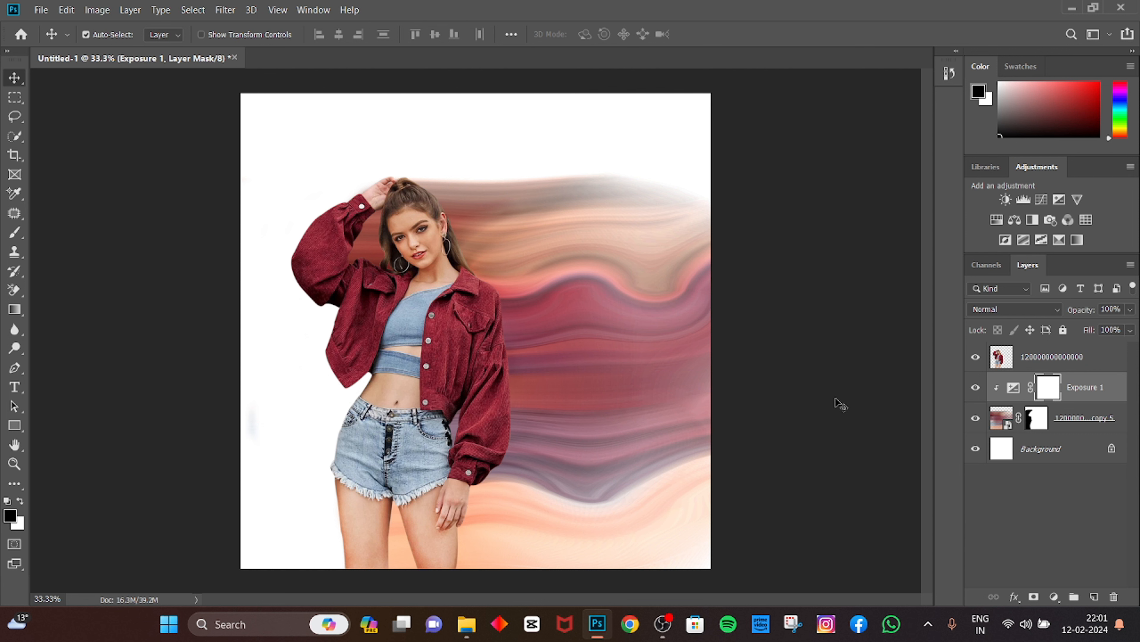
mouse_move(719, 350)
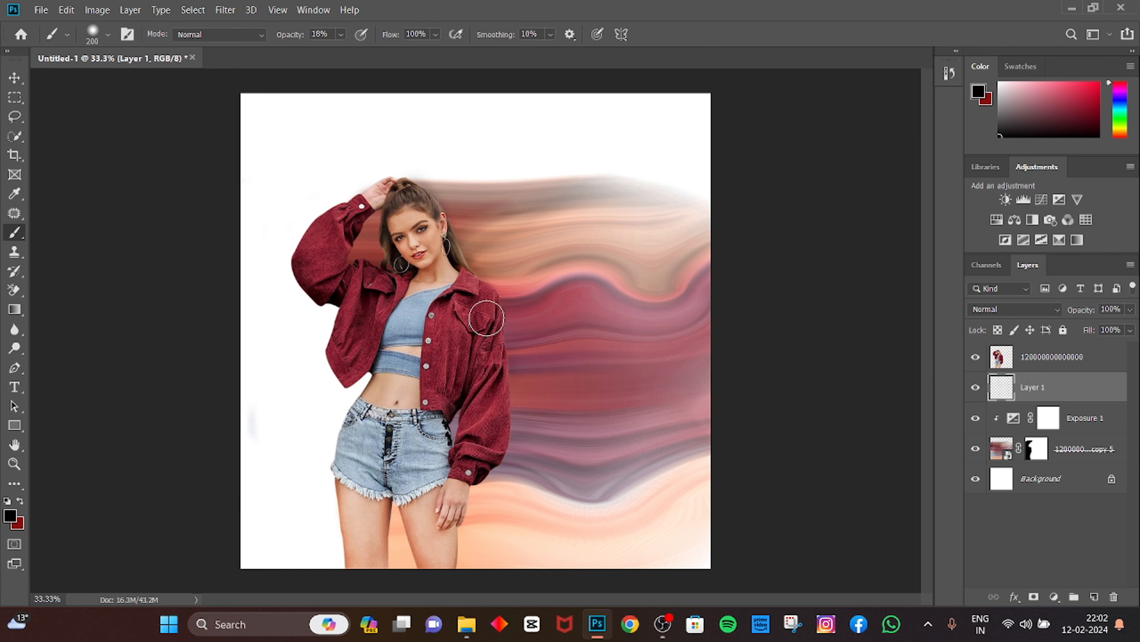
Paint soft low-opacity brush strokes over the trail on a new Layer 1.
drag(486, 318, 501, 435)
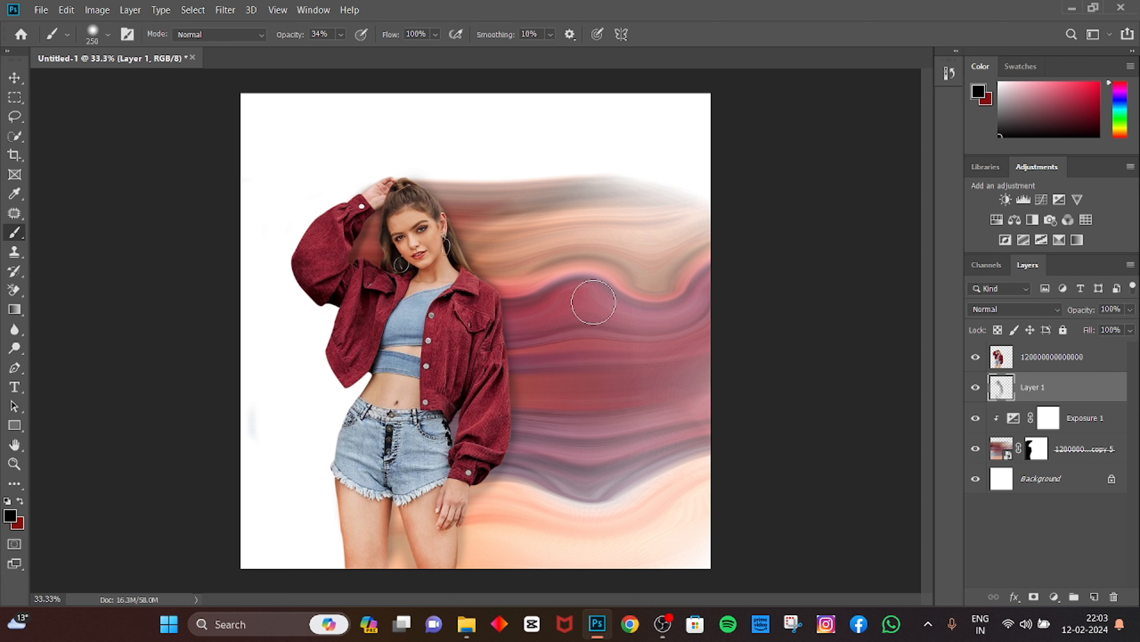
click(13, 78)
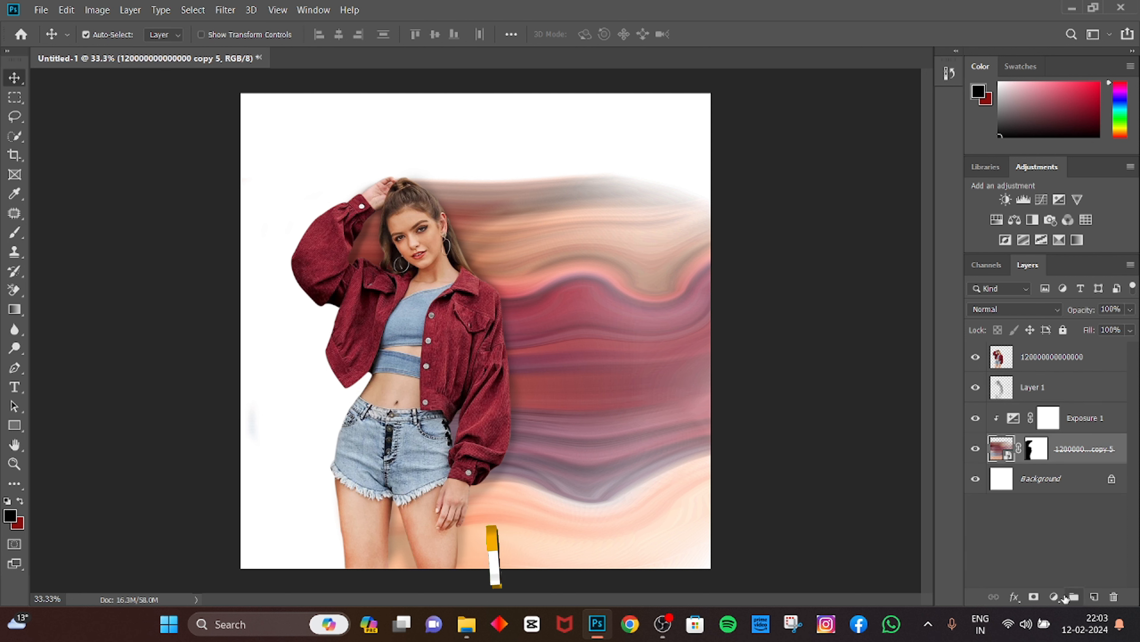
Add a Black & White adjustment to the trail layer and dismiss it.
click(1055, 597)
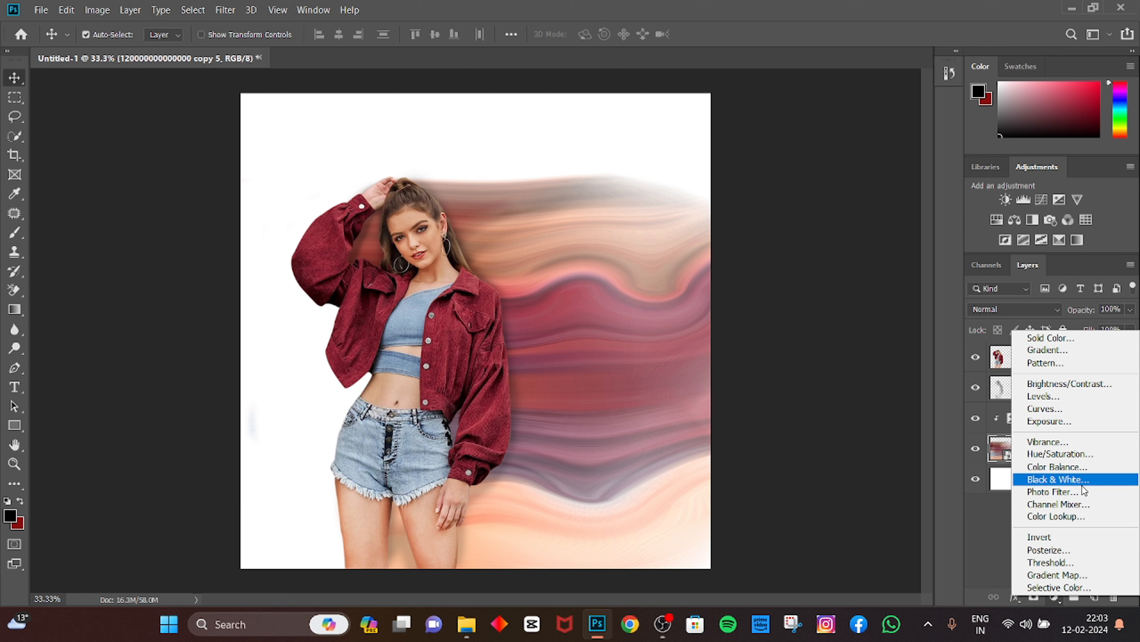
click(1056, 479)
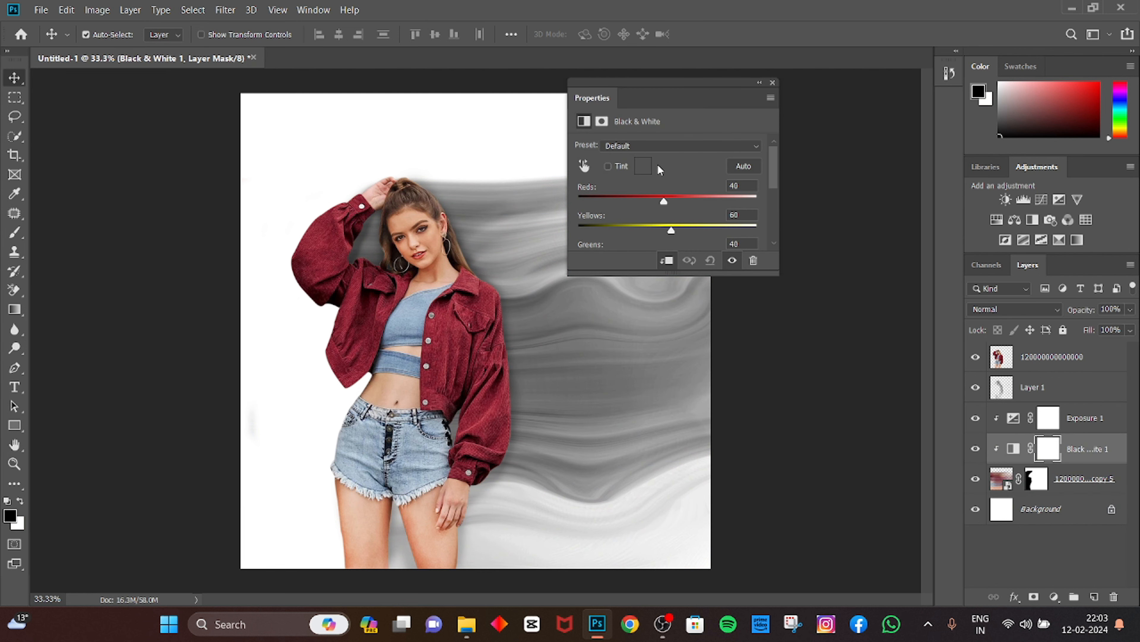
click(772, 82)
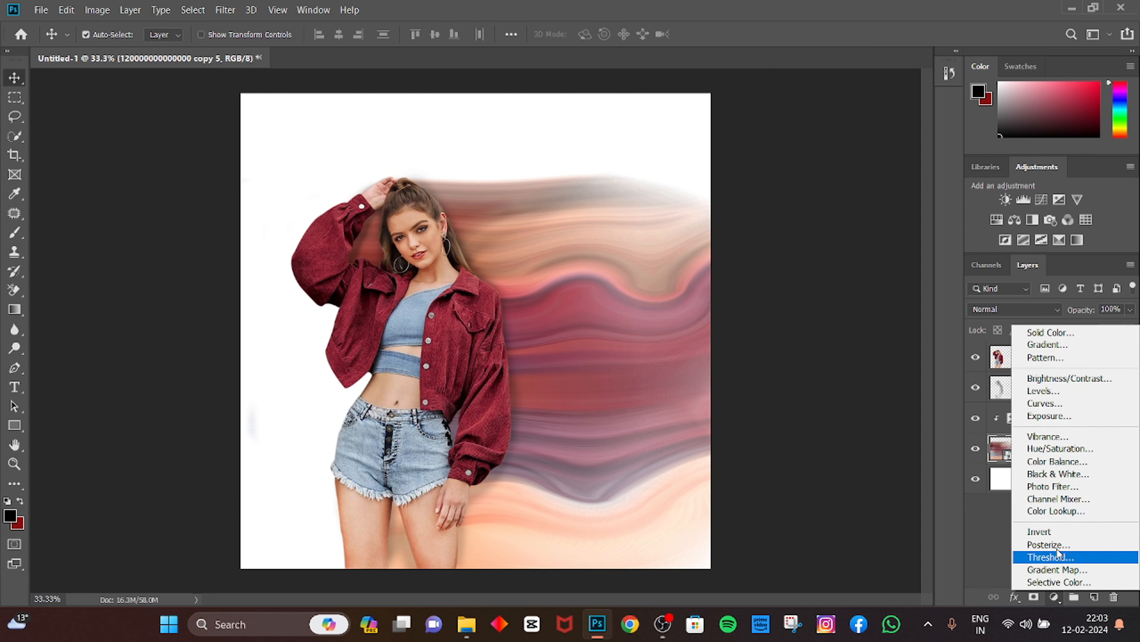
mouse_move(1038, 391)
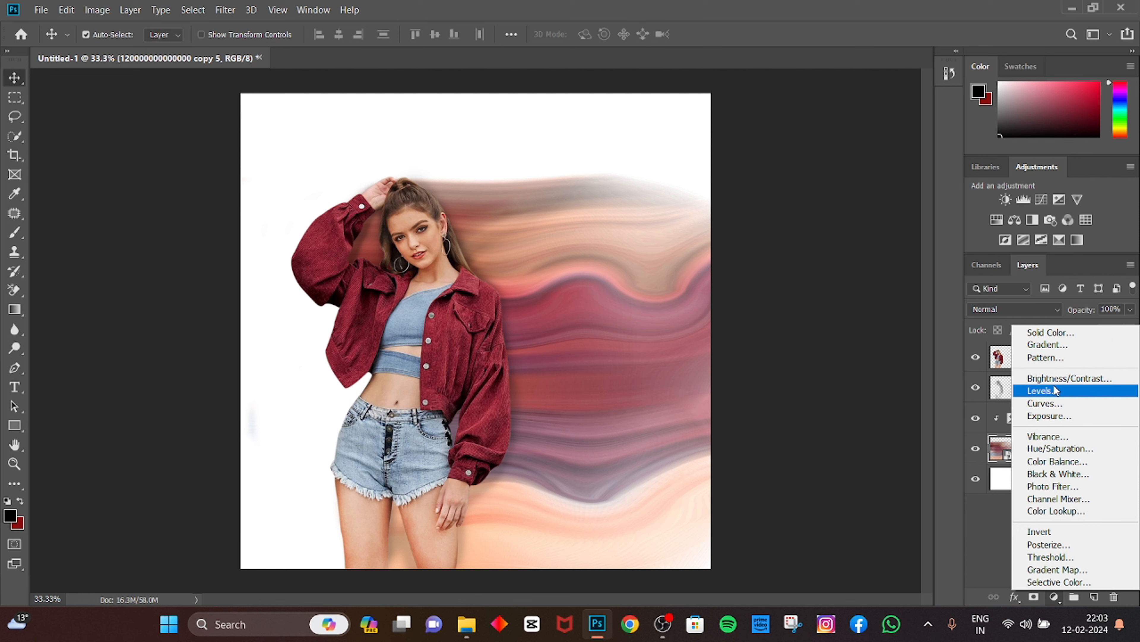
Add a clipped Levels adjustment with midtones at 0.79 to deepen the trail's reds.
click(1036, 390)
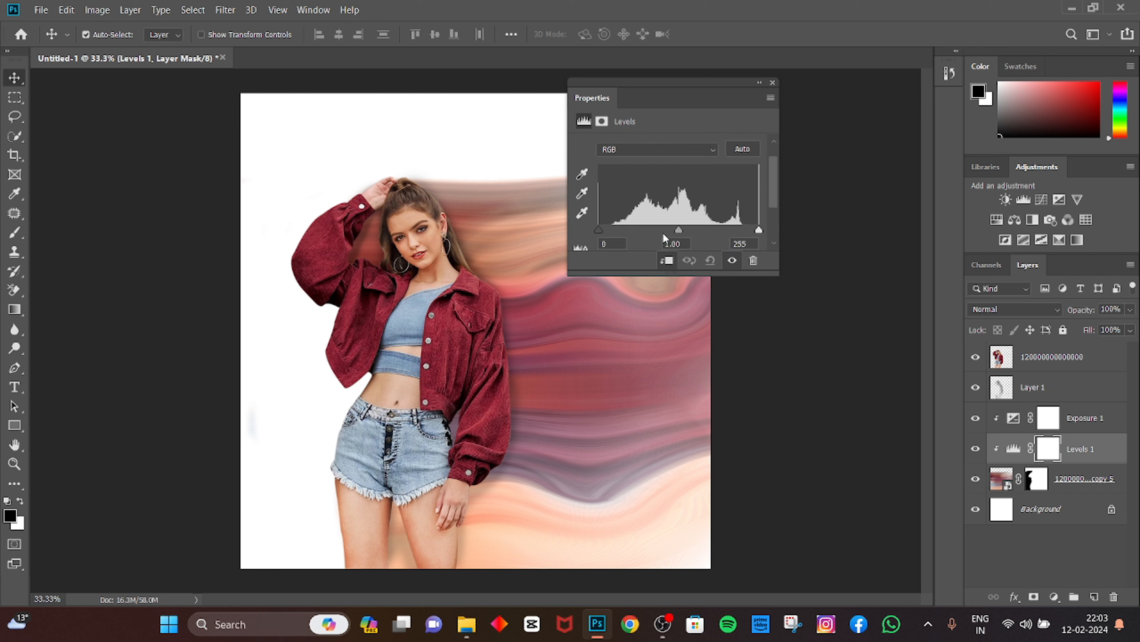
drag(680, 229, 692, 229)
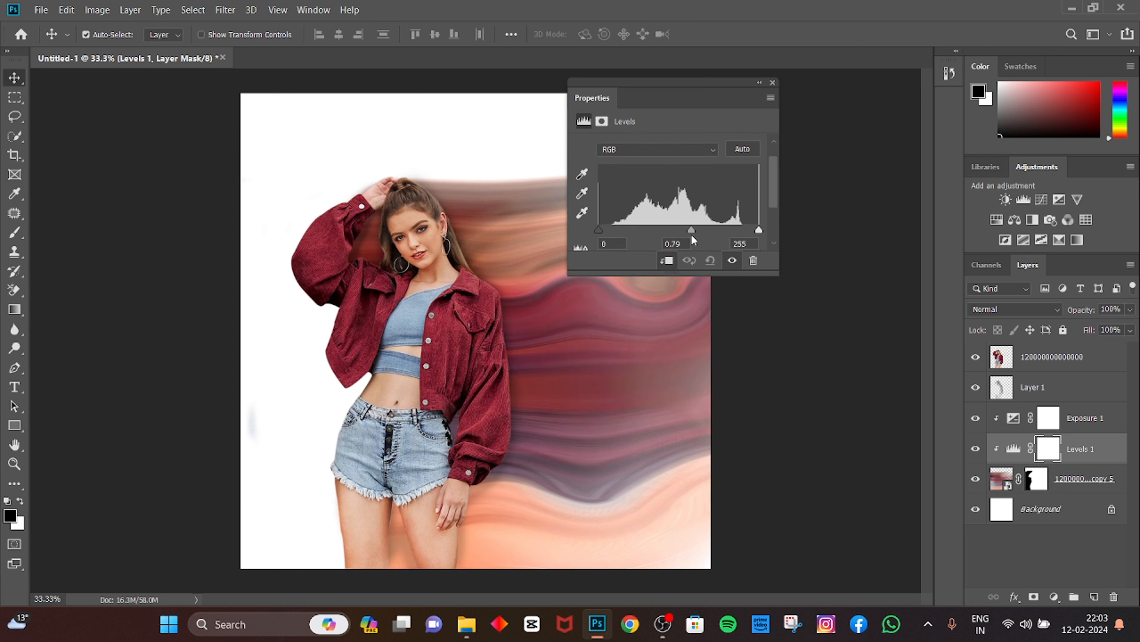
click(773, 82)
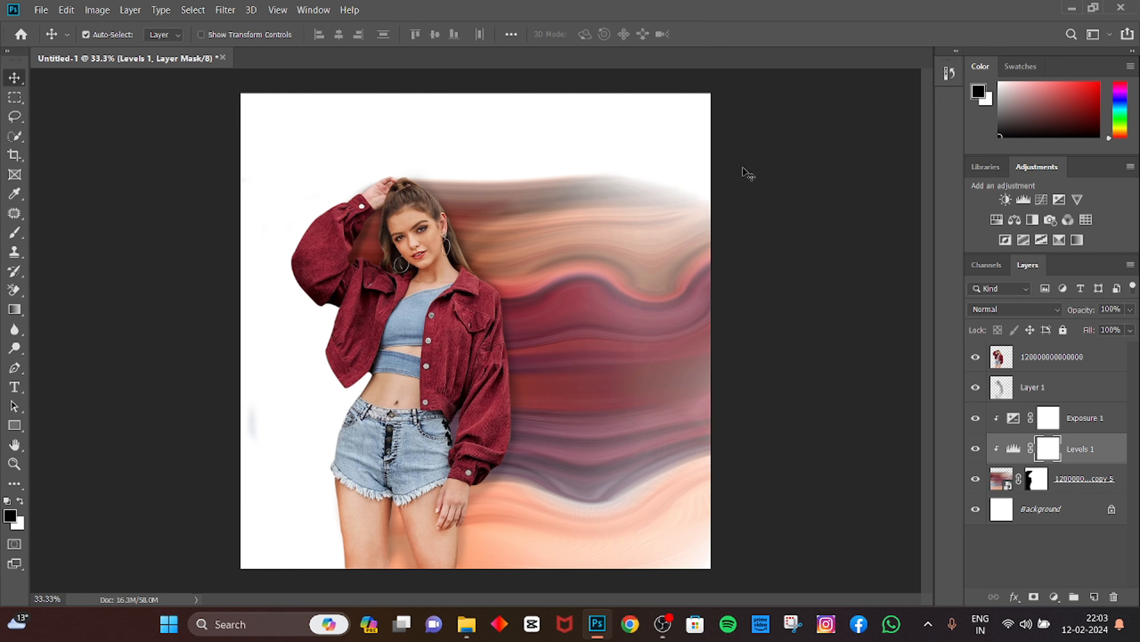
mouse_move(550, 325)
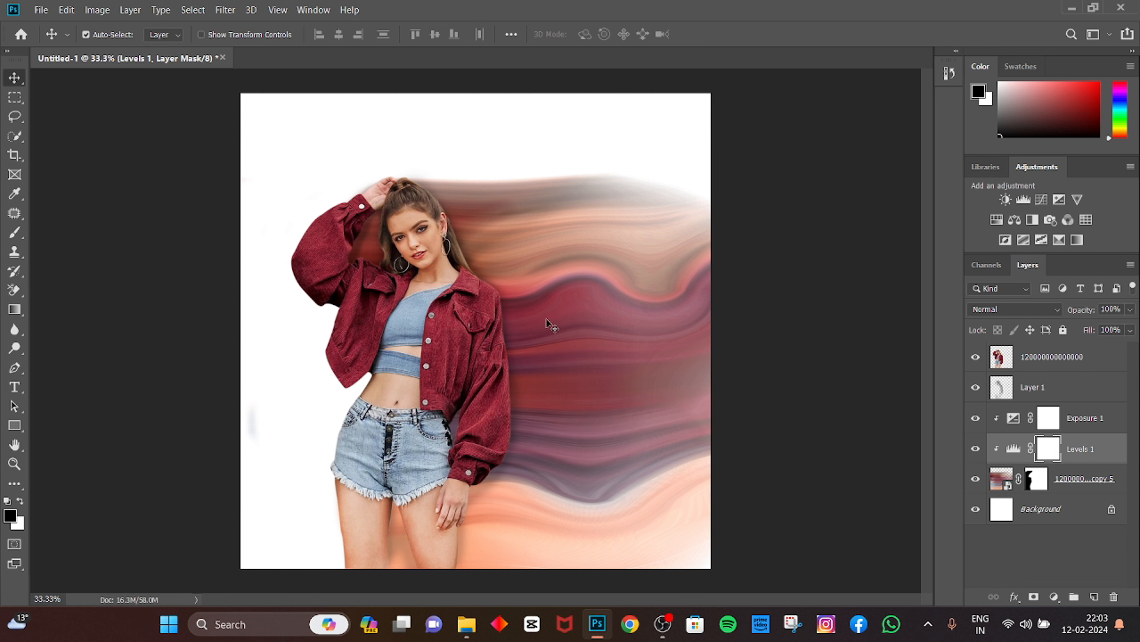
mouse_move(749, 467)
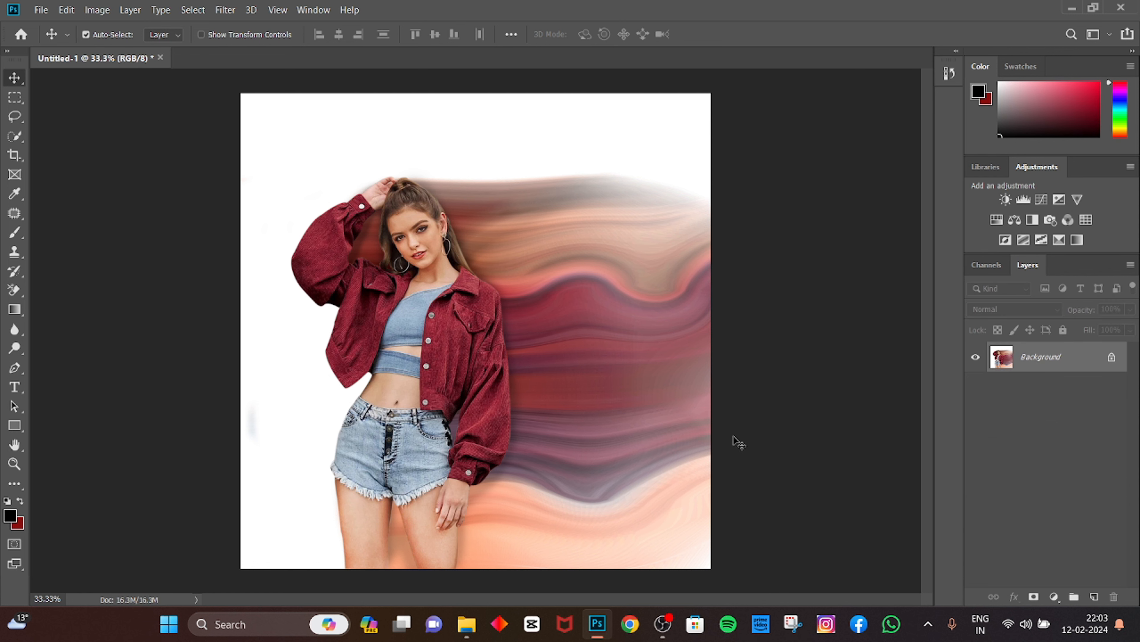
mouse_move(646, 346)
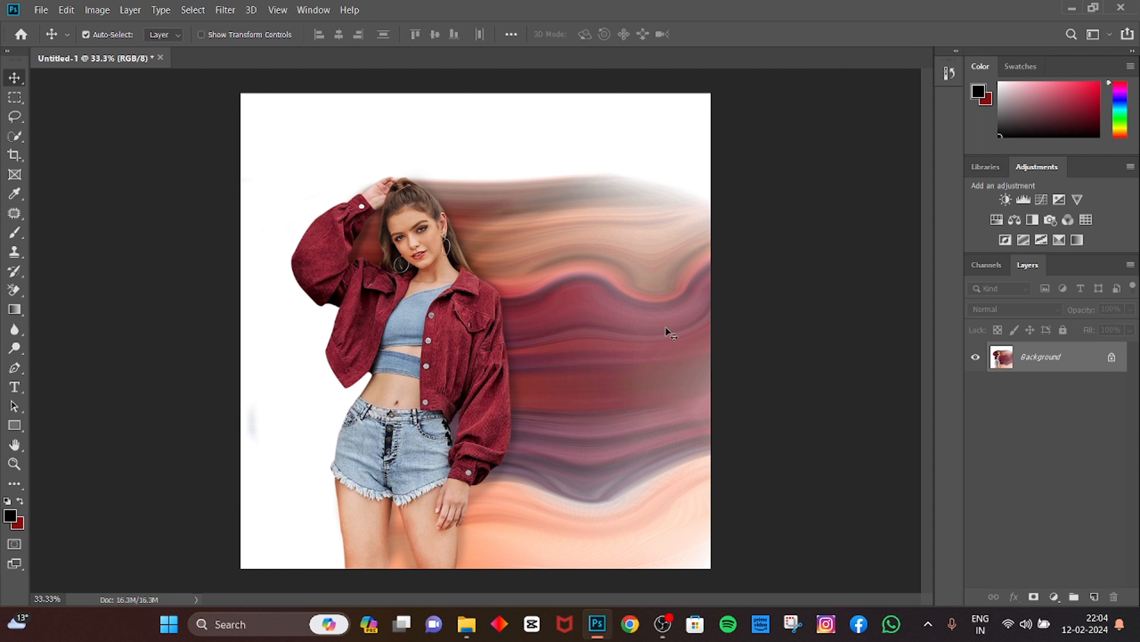
mouse_move(509, 441)
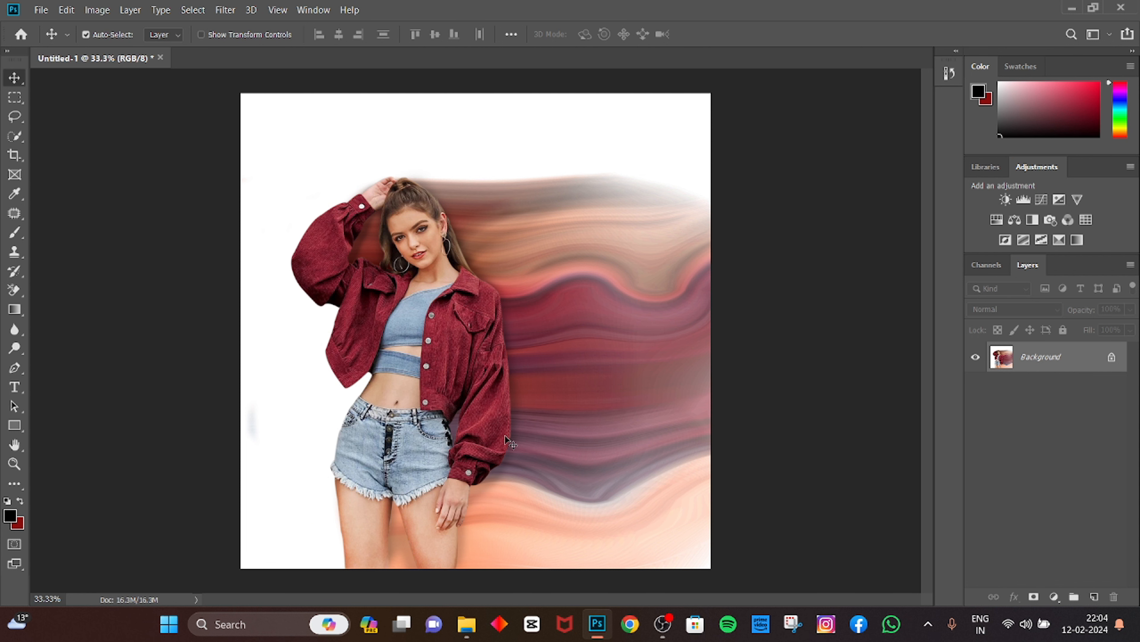
mouse_move(673, 406)
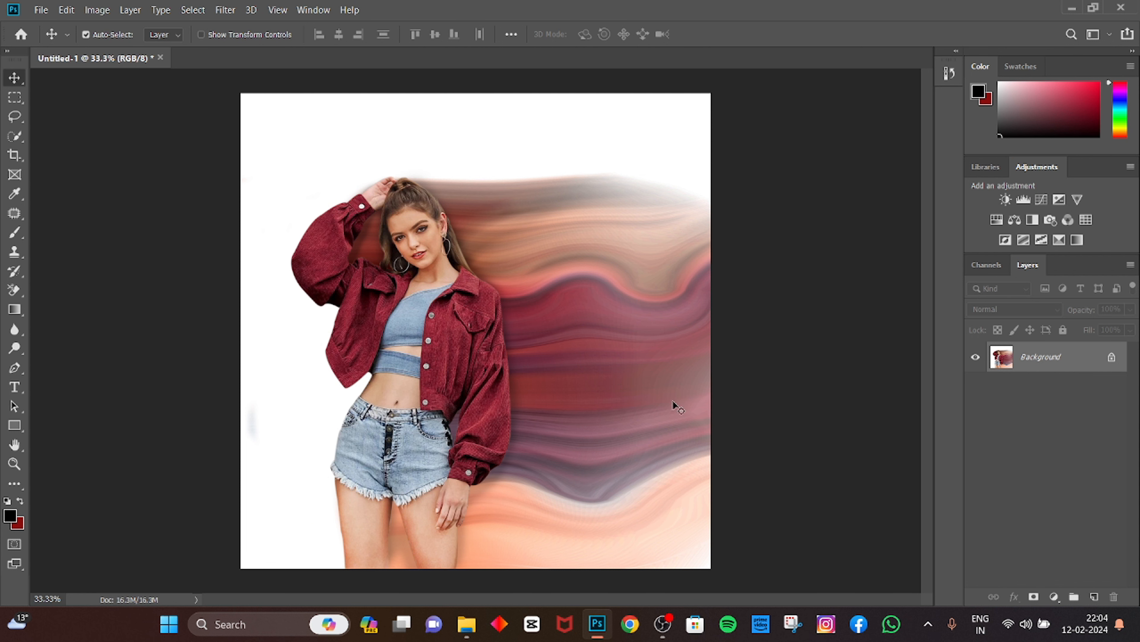
mouse_move(748, 262)
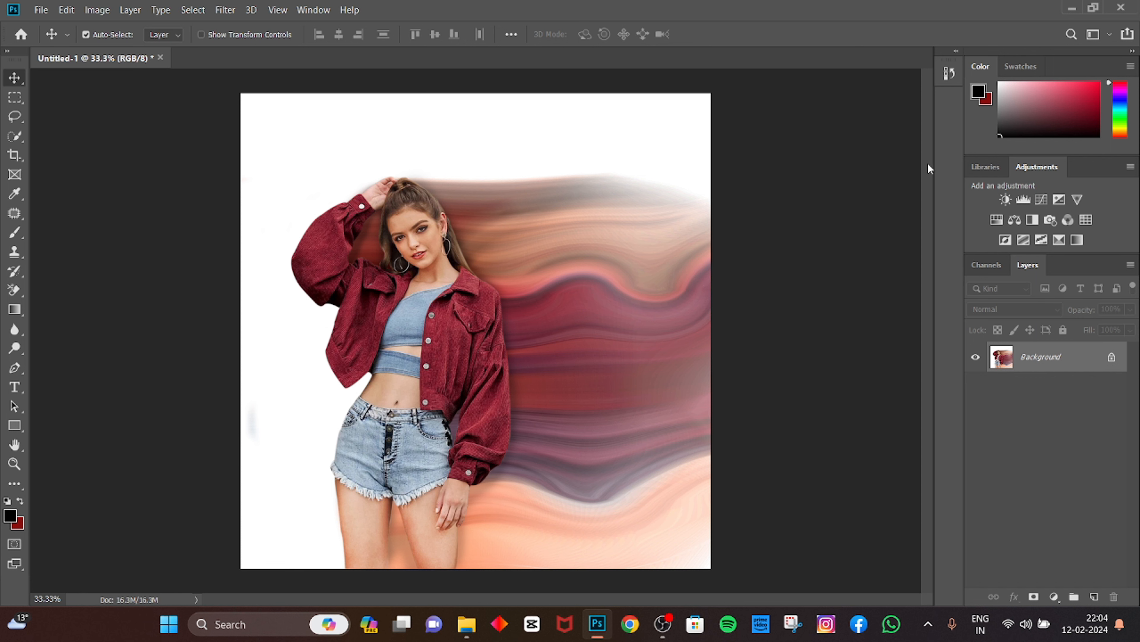
mouse_move(466, 599)
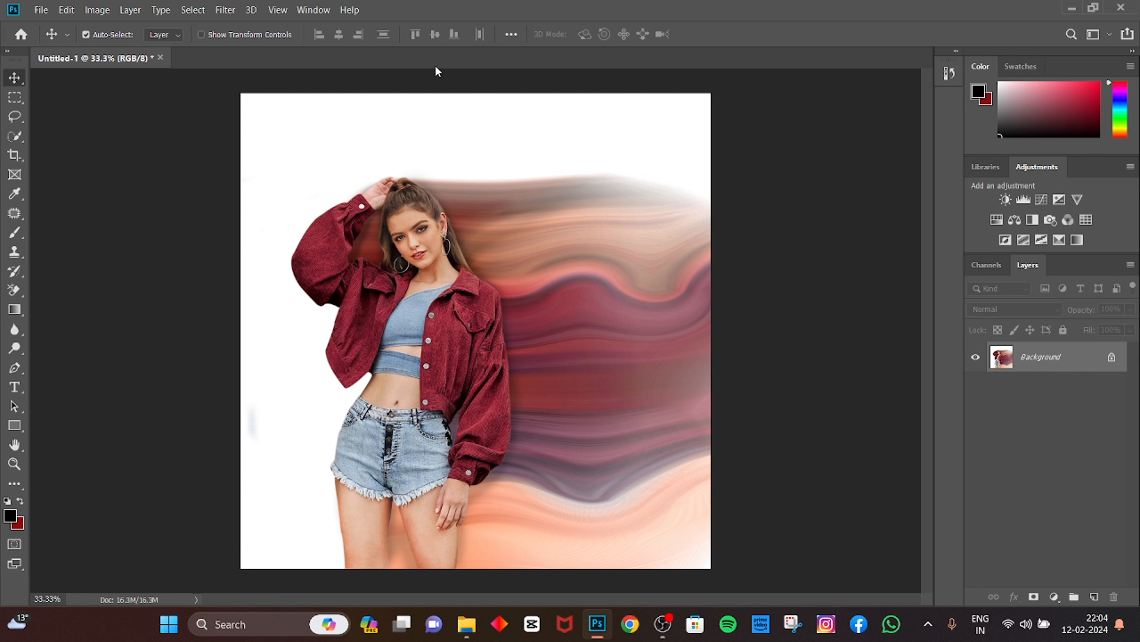
mouse_move(441, 81)
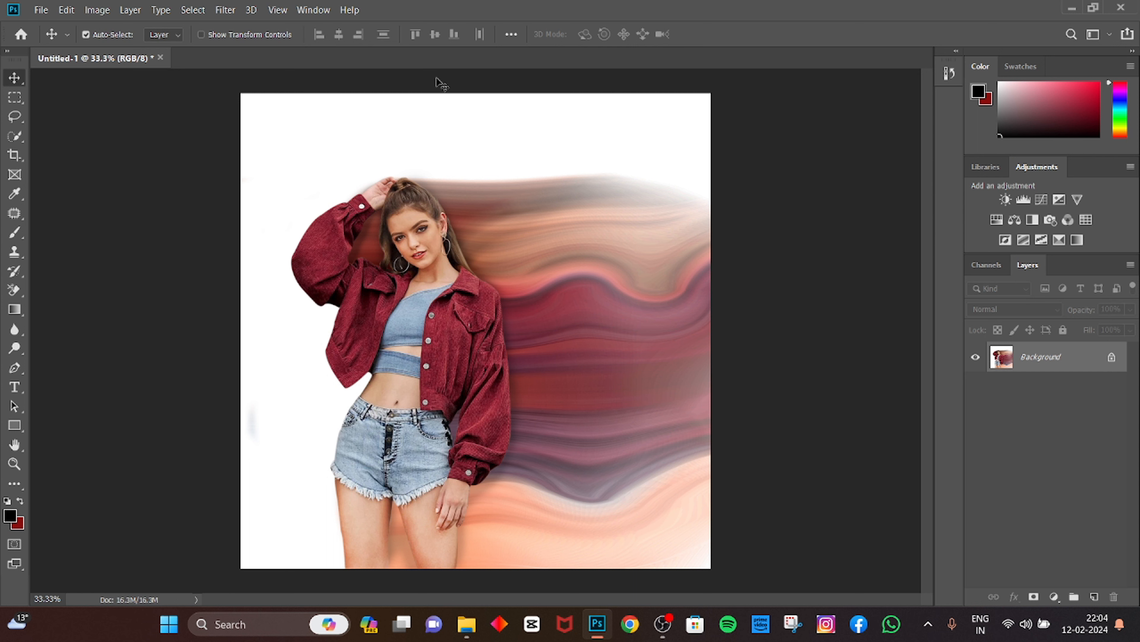
mouse_move(428, 76)
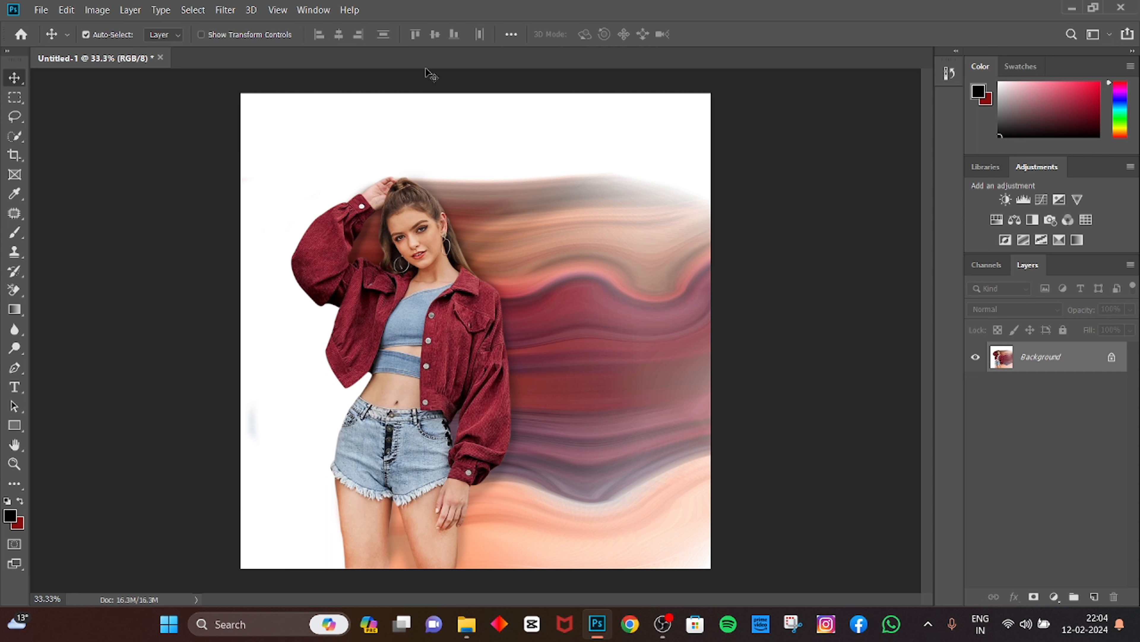
mouse_move(268, 77)
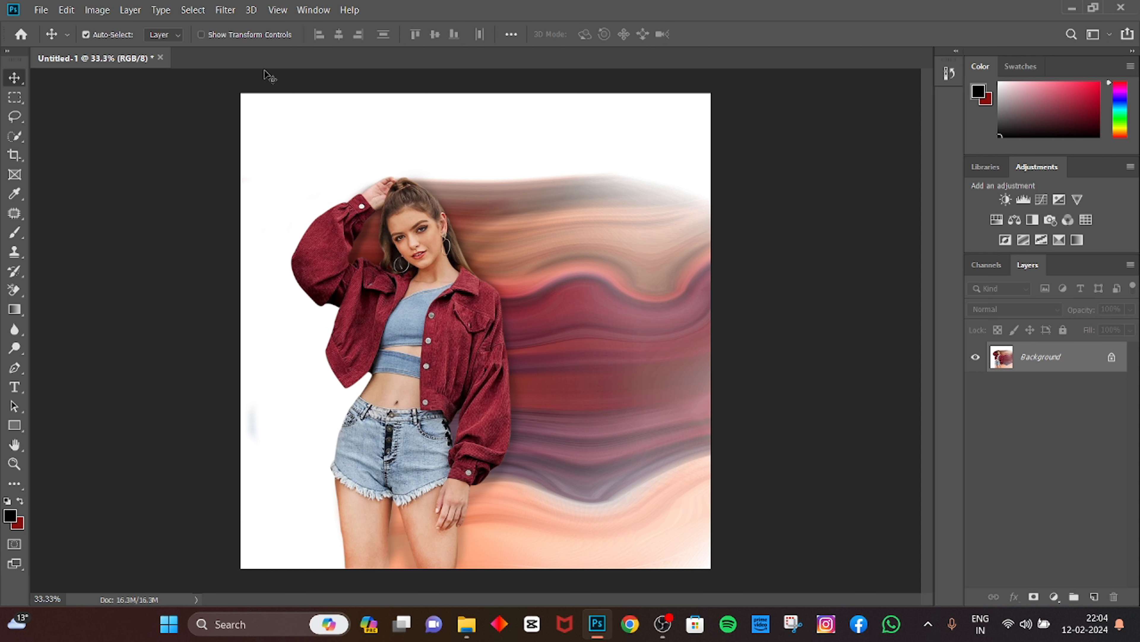
mouse_move(335, 263)
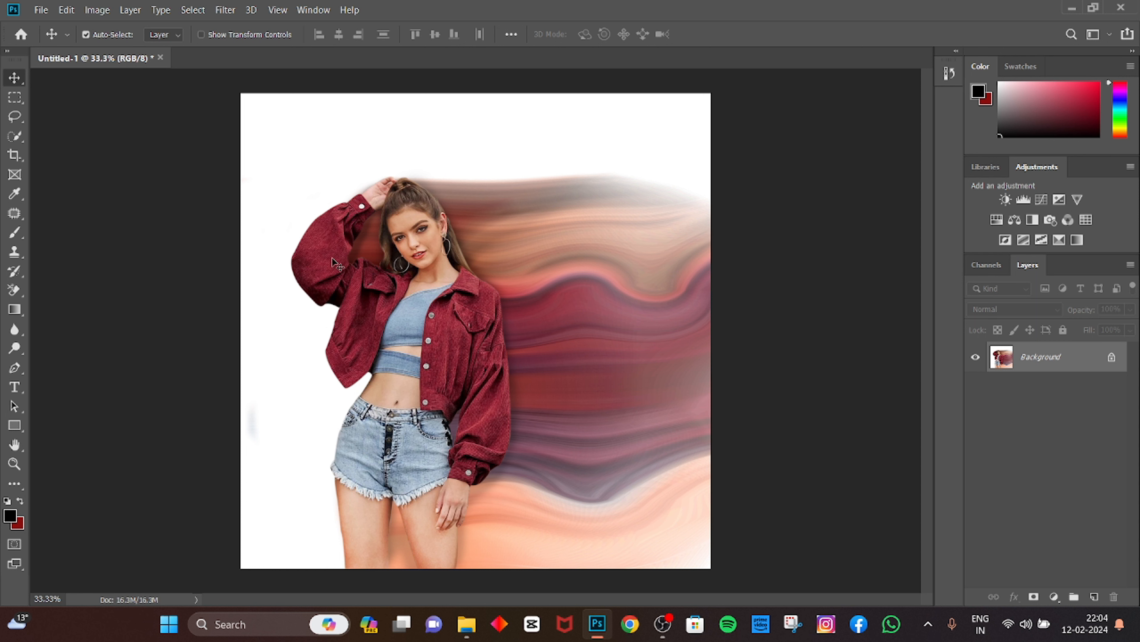
mouse_move(905, 382)
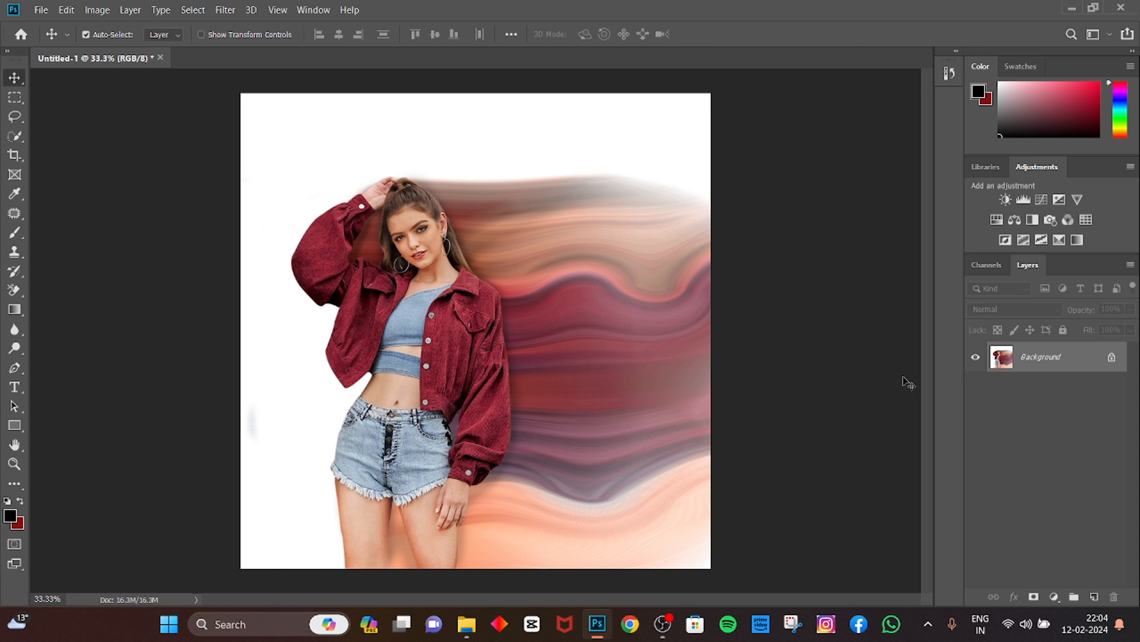